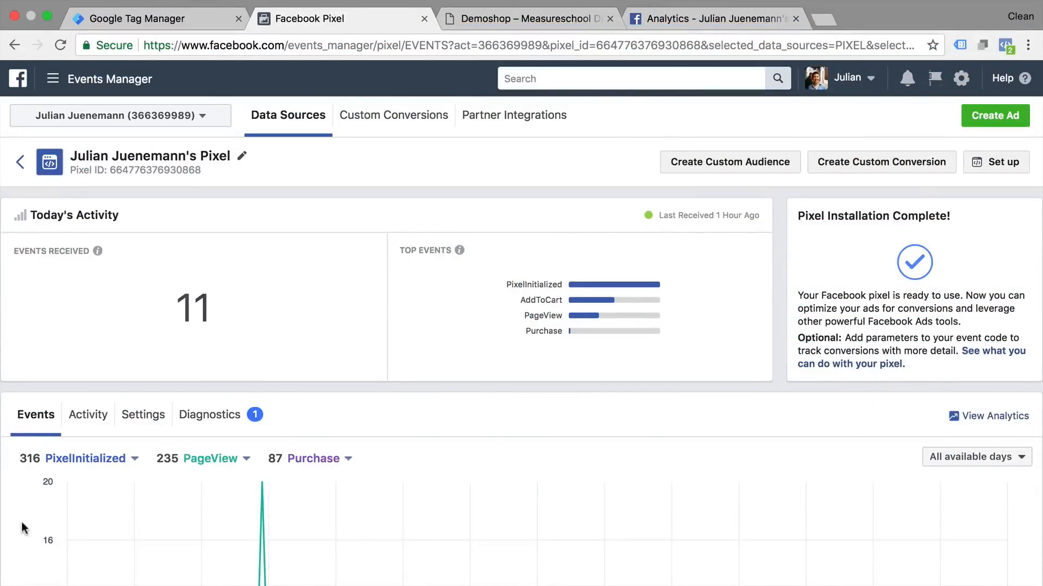
{"action": "mouse_move", "coordinate": [317, 251]}
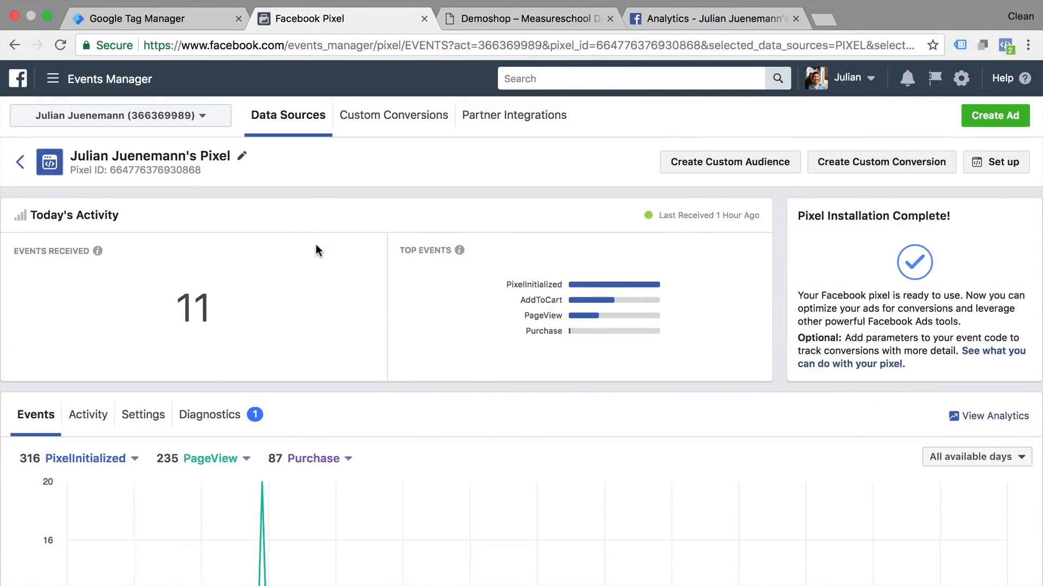
Step: Open the pixel's Activity tab listing its recent PixelInitialized events
{"action": "left_click", "coordinate": [52, 78]}
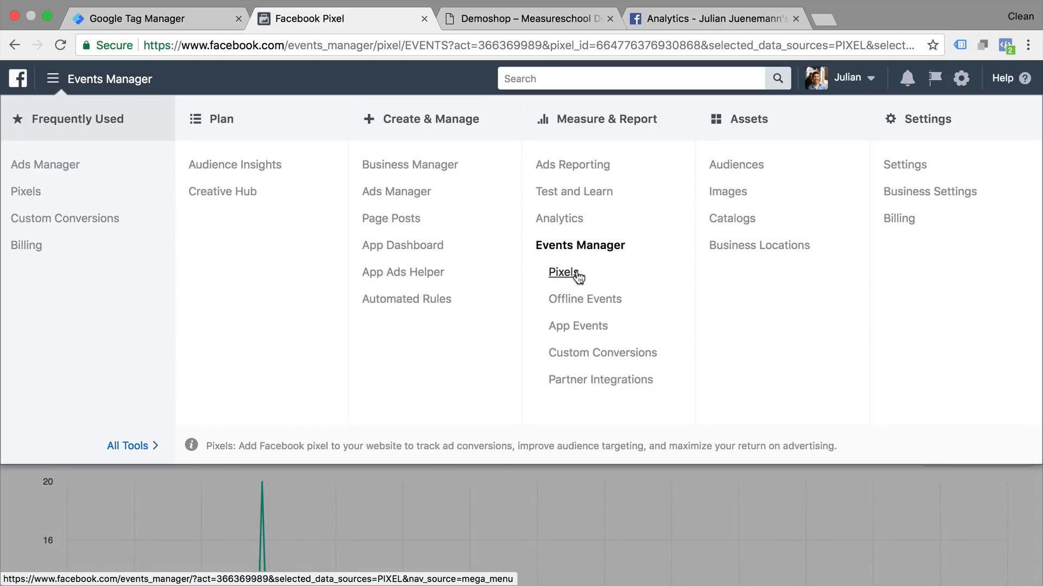
{"action": "left_click", "coordinate": [562, 272]}
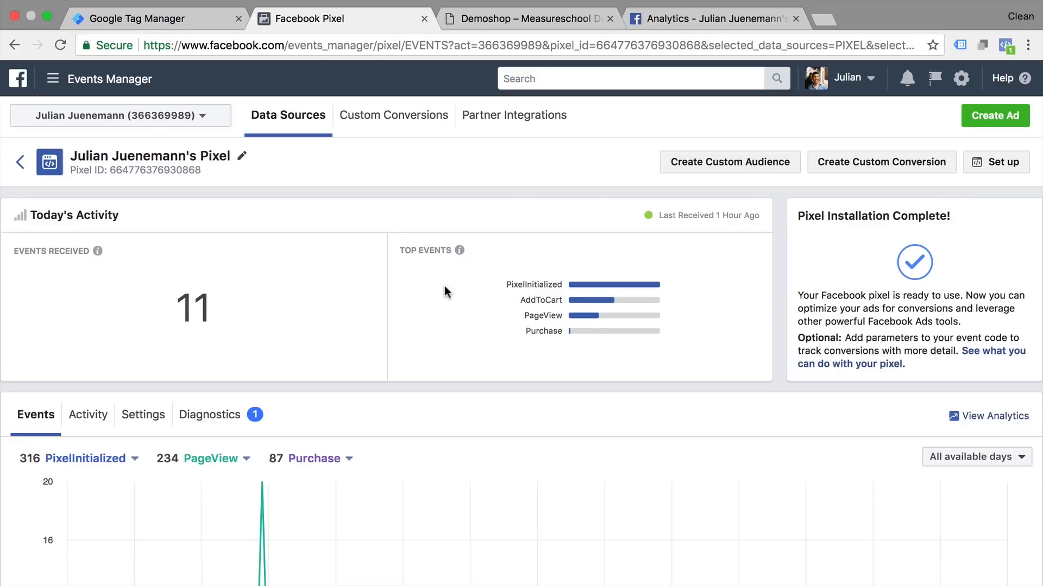
{"action": "scroll", "scroll_direction": "down", "scroll_amount": 3}
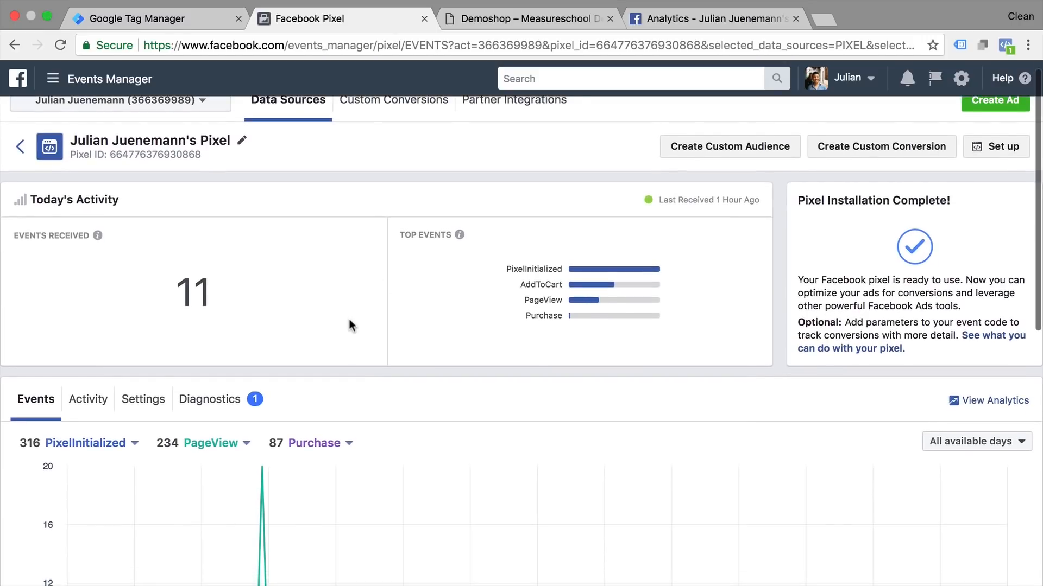
{"action": "scroll", "scroll_direction": "down", "scroll_amount": 3}
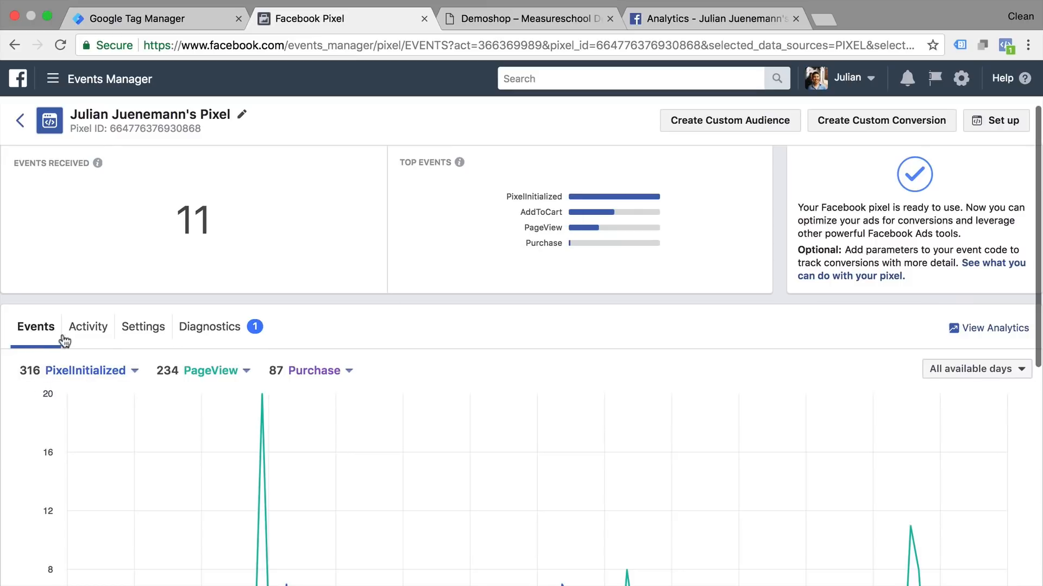
{"action": "left_click", "coordinate": [87, 327]}
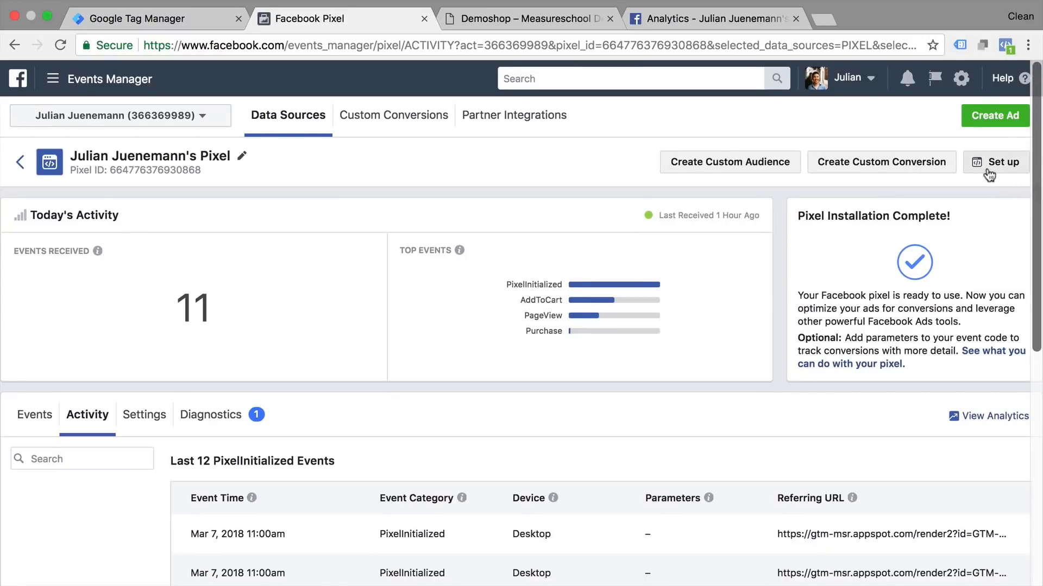
Step: Choose manual pixel installation and scroll to the full base code block
{"action": "left_click", "coordinate": [995, 162]}
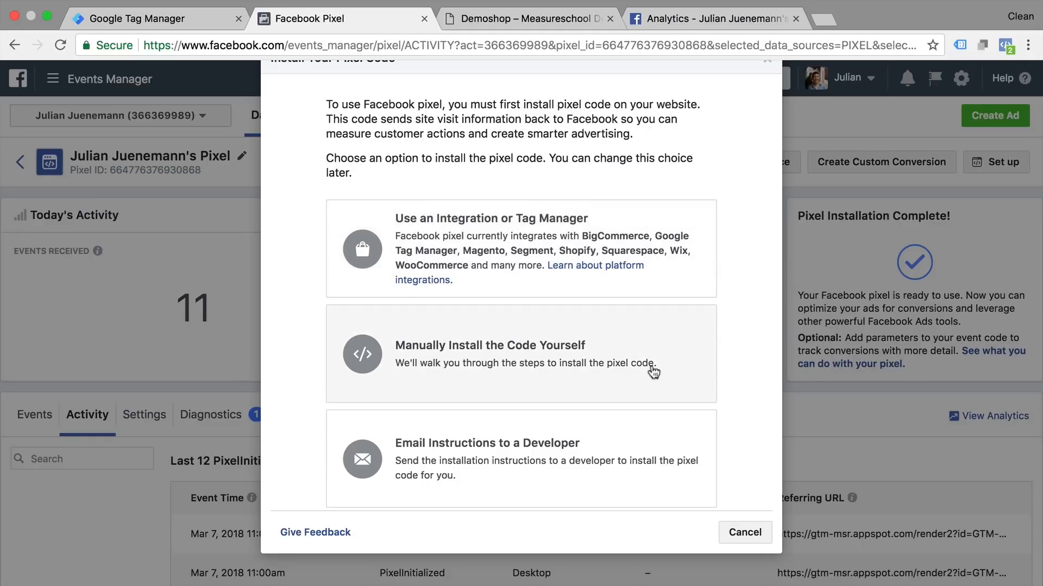
{"action": "mouse_move", "coordinate": [691, 294]}
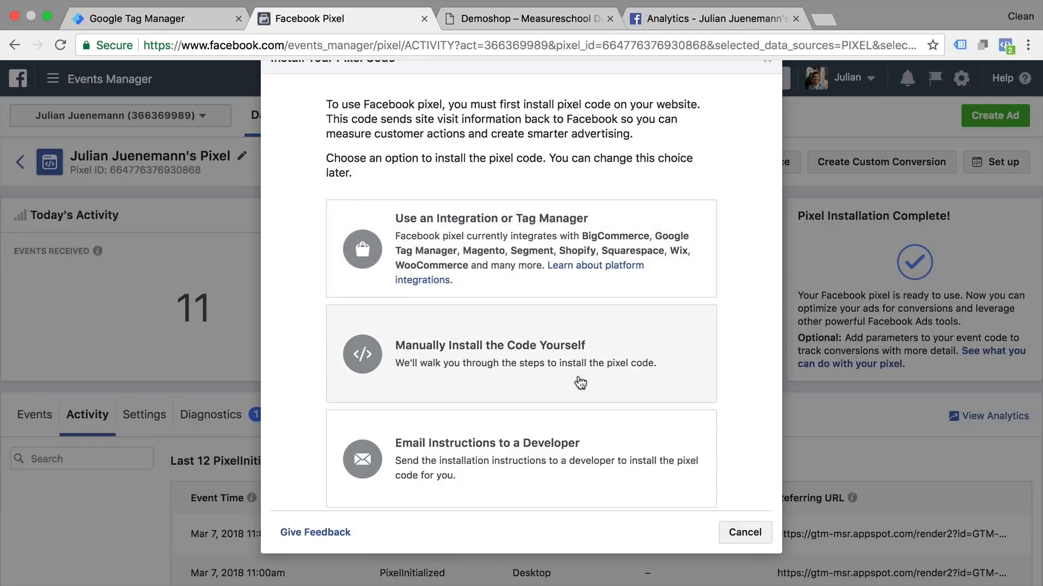
{"action": "left_click", "coordinate": [489, 353]}
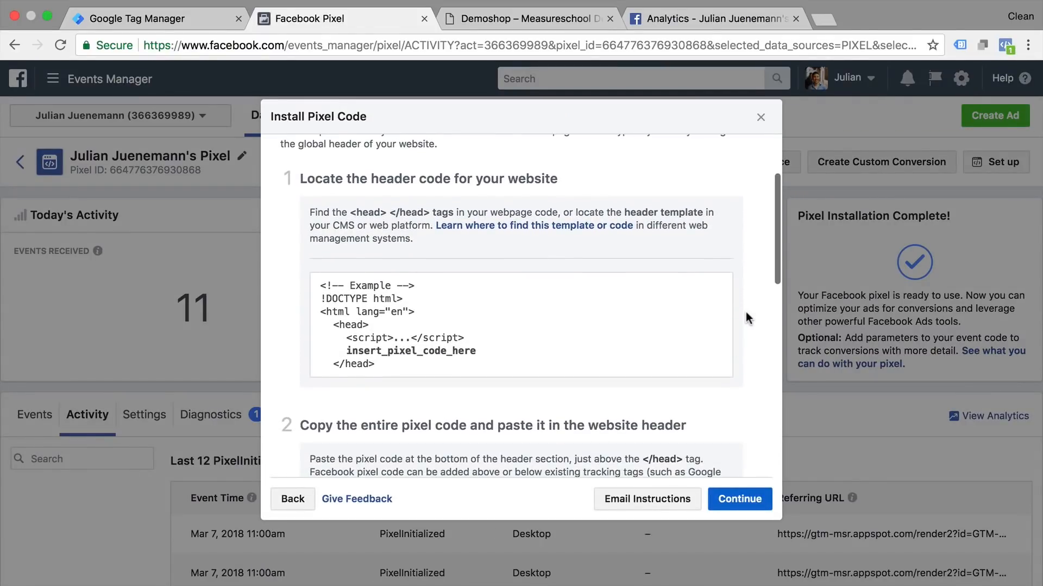
{"action": "scroll", "scroll_direction": "down", "scroll_amount": 3}
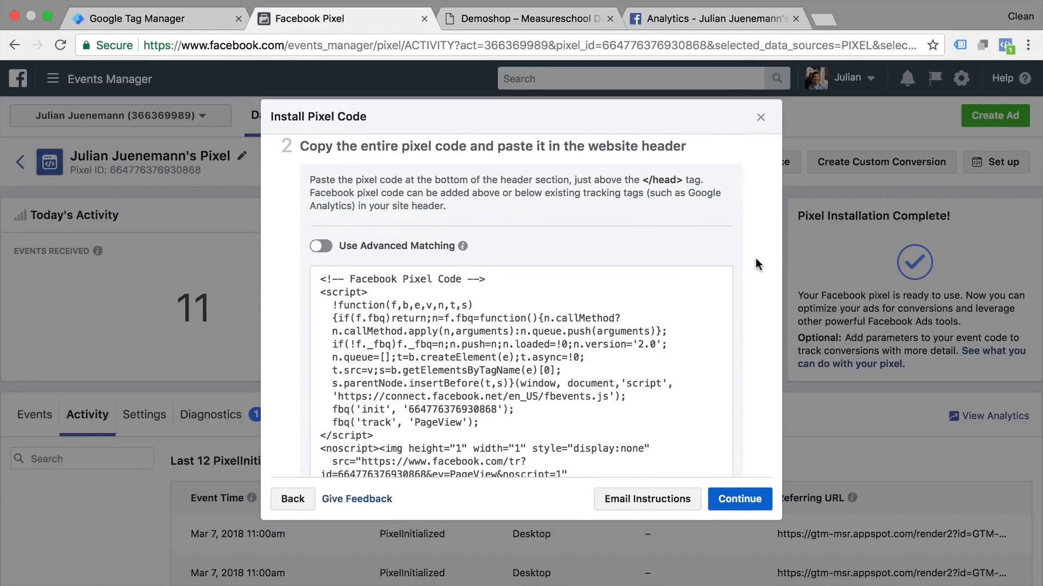
{"action": "scroll", "scroll_direction": "down", "scroll_amount": 3}
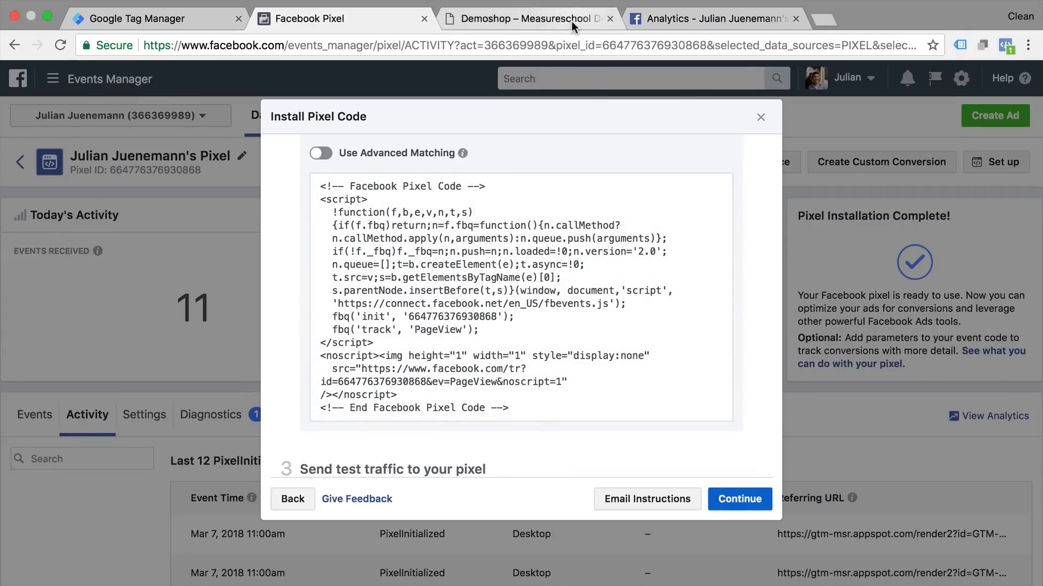
Step: Check the Demoshop site, then return to the GTM container GTM-5ZSNQ83 overview
{"action": "left_click", "coordinate": [528, 19]}
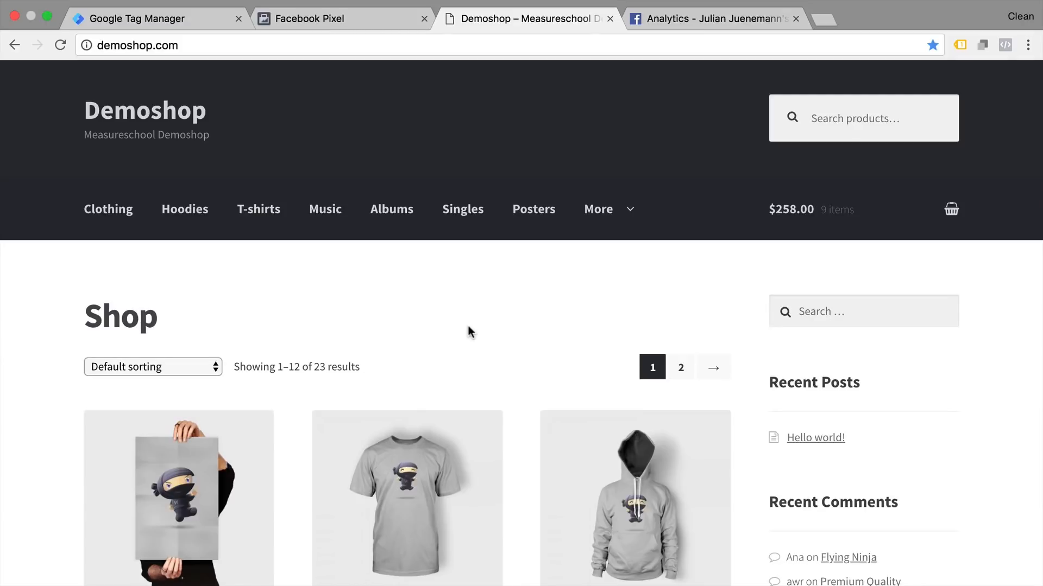
{"action": "left_click", "coordinate": [157, 18]}
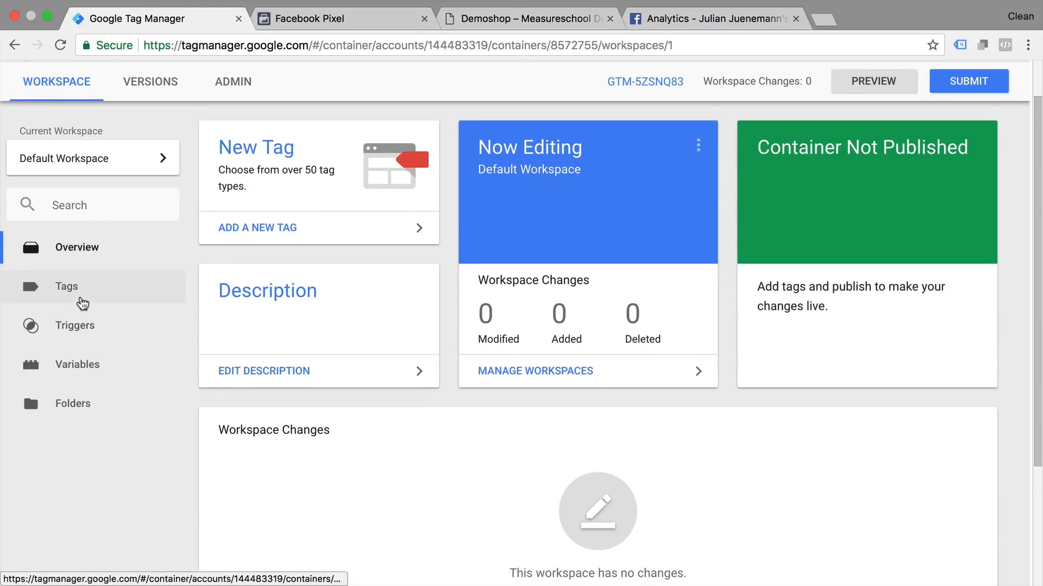
Step: Create a new tag named 'FB - Pixel - Base Code' and browse the tag types
{"action": "left_click", "coordinate": [66, 287]}
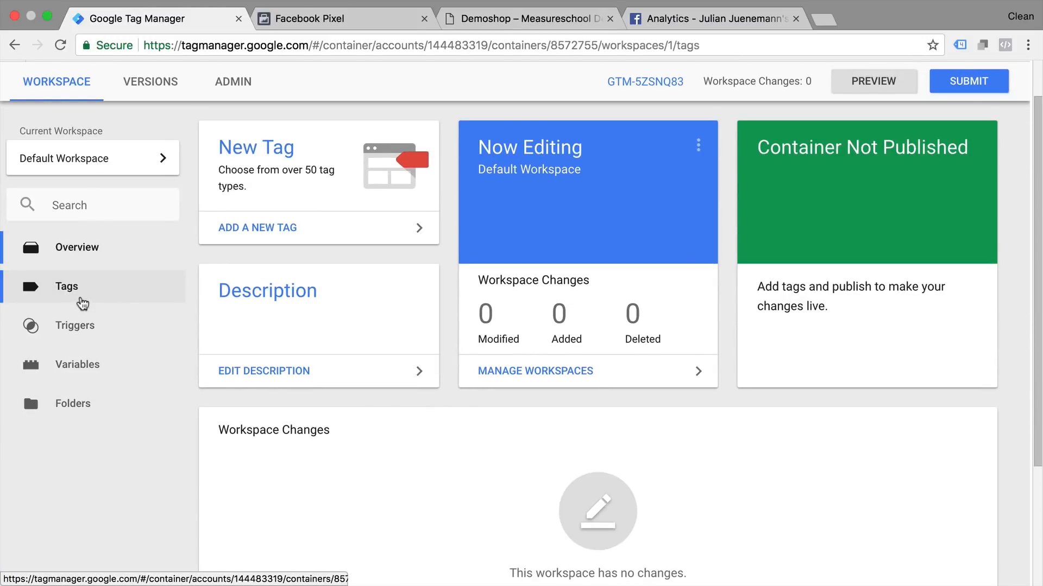
{"action": "left_click", "coordinate": [66, 287]}
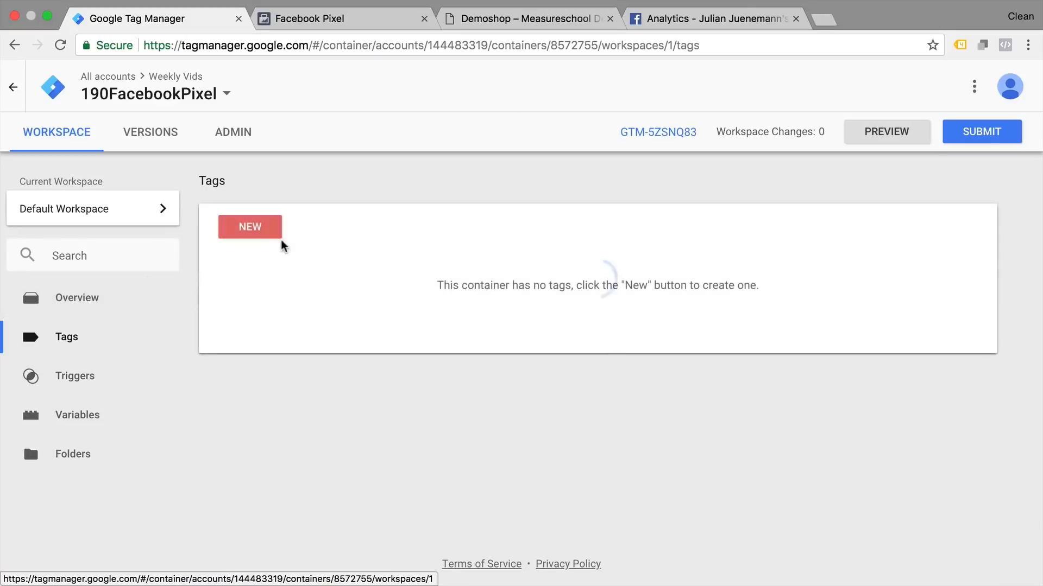
{"action": "left_click", "coordinate": [249, 227]}
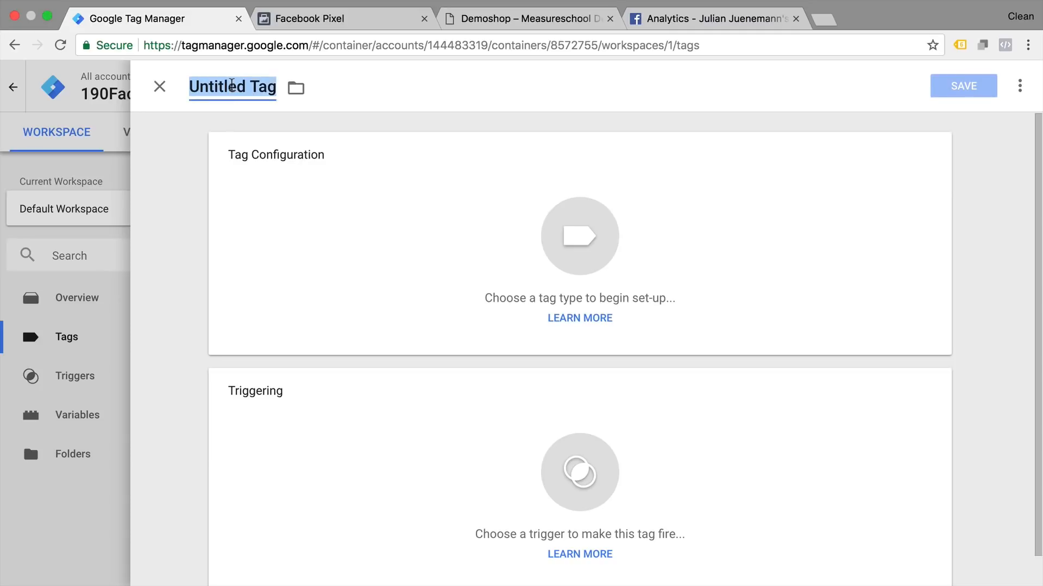
{"action": "type", "text": "FB - Pixel - Base Code"}
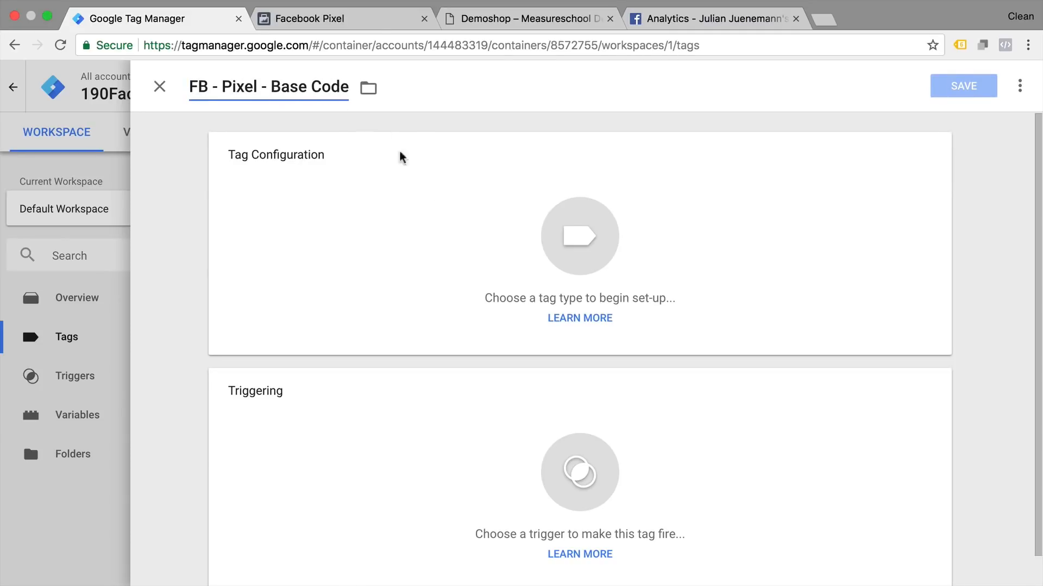
{"action": "left_click", "coordinate": [579, 237]}
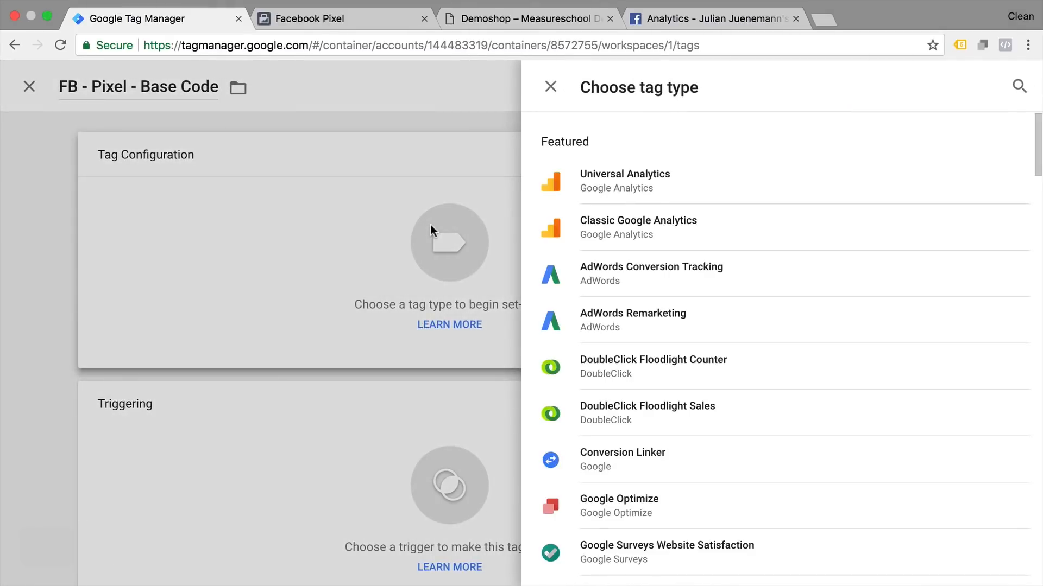
{"action": "scroll", "scroll_direction": "down", "scroll_amount": 3}
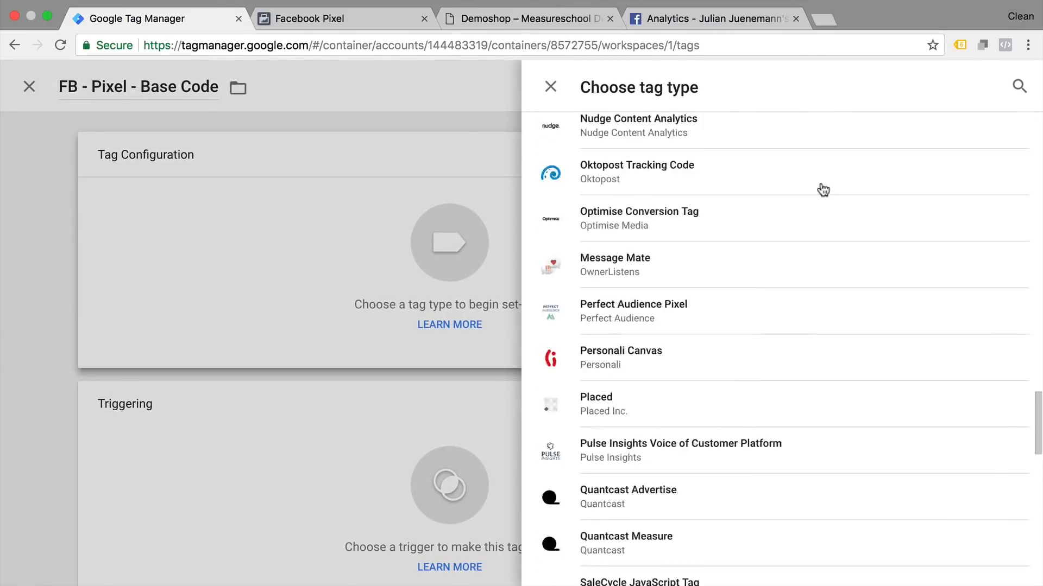
{"action": "scroll", "scroll_direction": "down", "scroll_amount": 3}
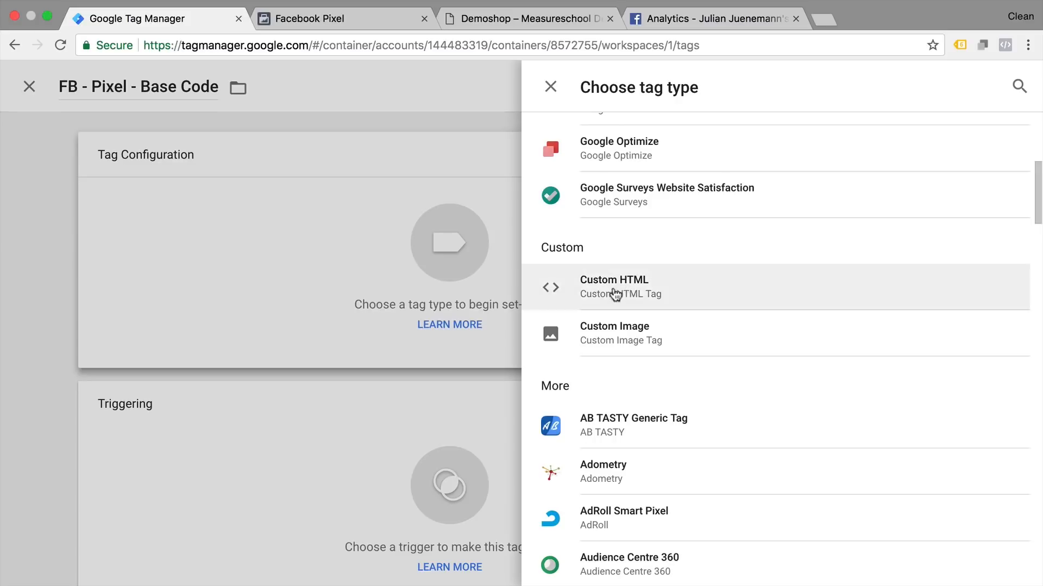
Step: Make the tag Custom HTML and delete the pixel code's noscript fallback
{"action": "left_click", "coordinate": [613, 287]}
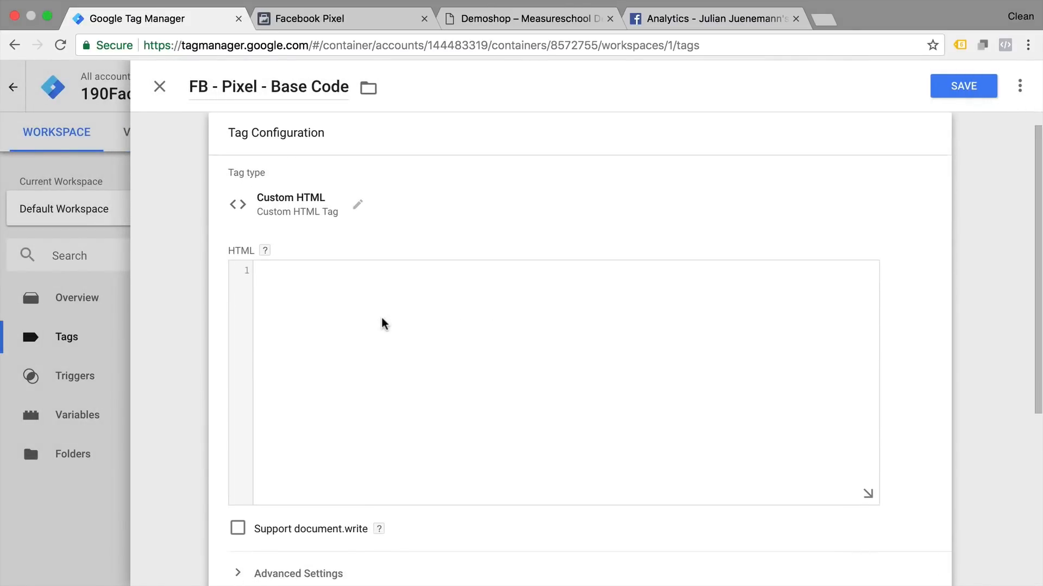
{"action": "scroll", "scroll_direction": "down", "scroll_amount": 3}
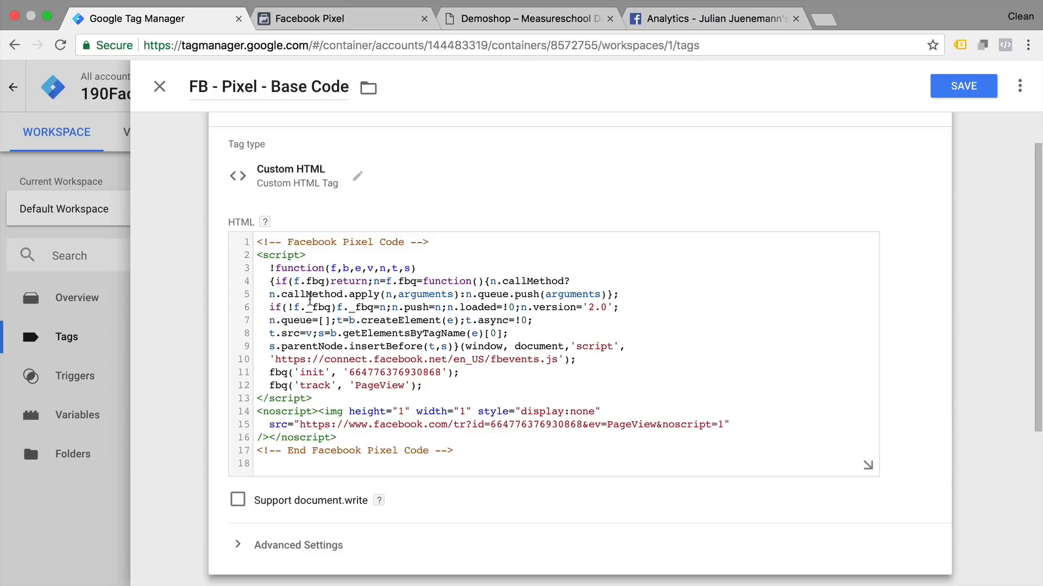
{"action": "left_click_drag", "start_coordinate": [270, 268], "coordinate": [506, 332]}
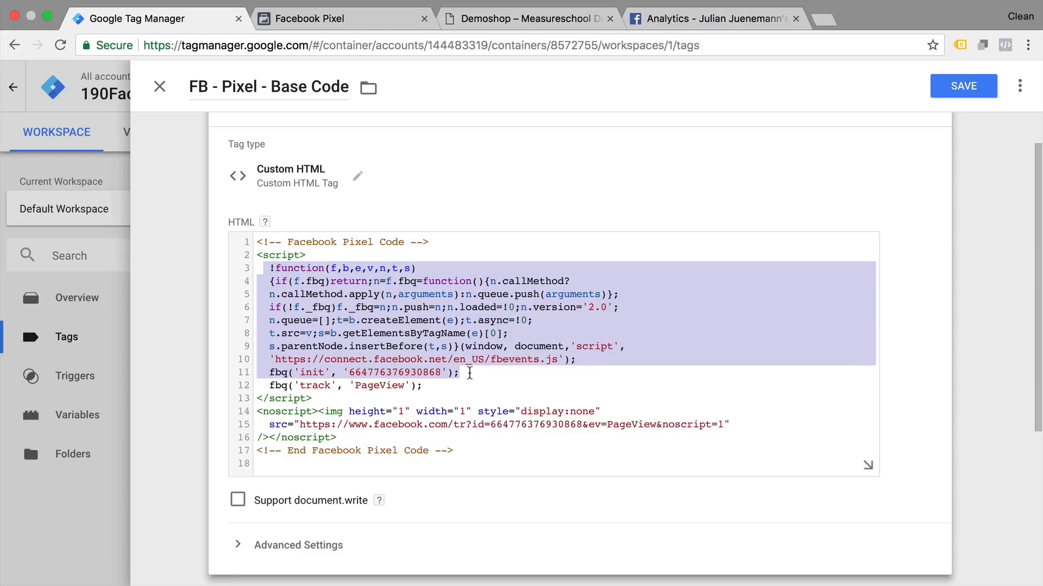
{"action": "mouse_move", "coordinate": [440, 385]}
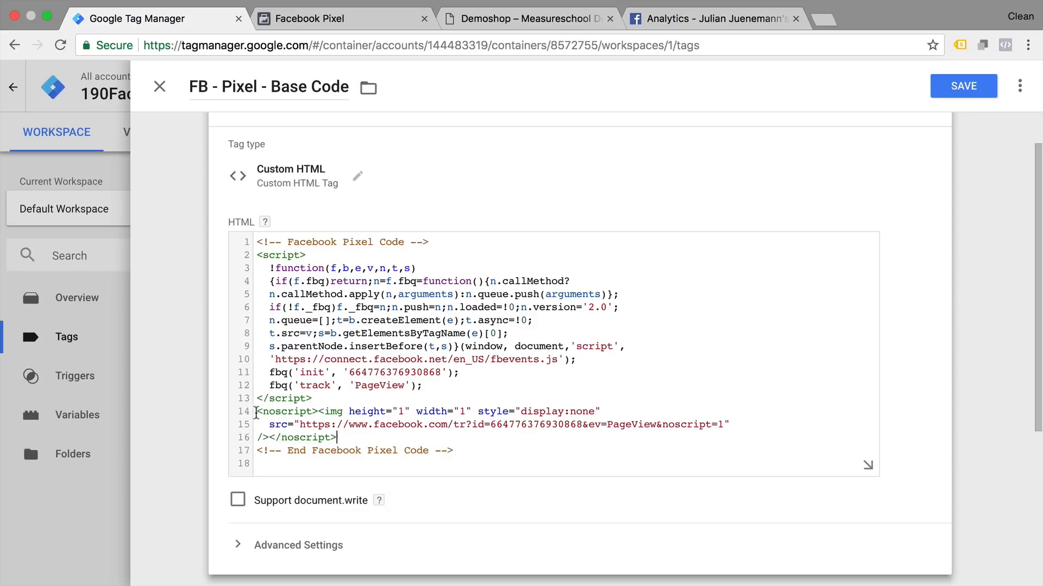
{"action": "left_click_drag", "start_coordinate": [255, 411], "coordinate": [337, 438]}
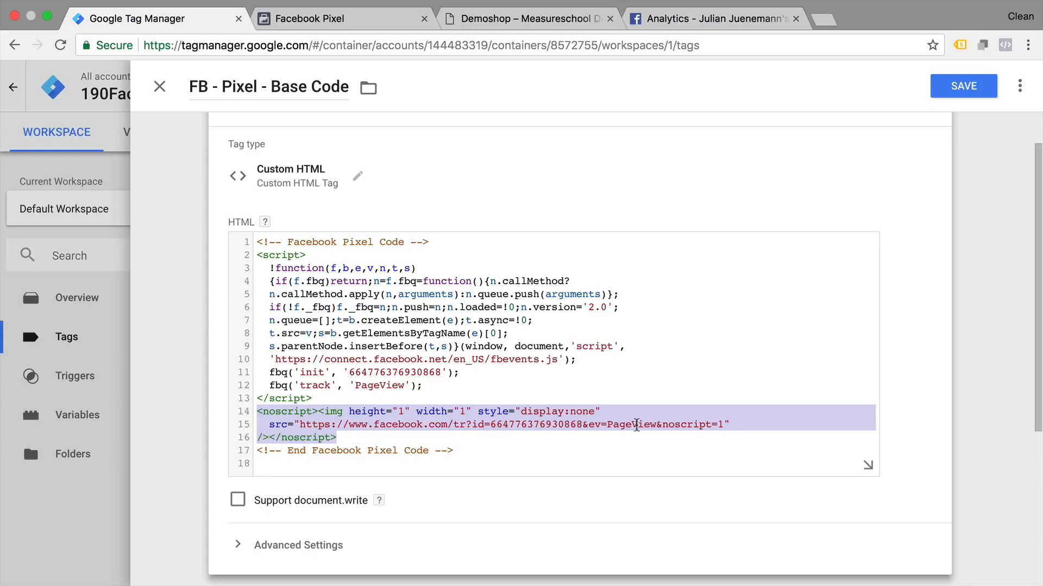
{"action": "key", "text": "Delete"}
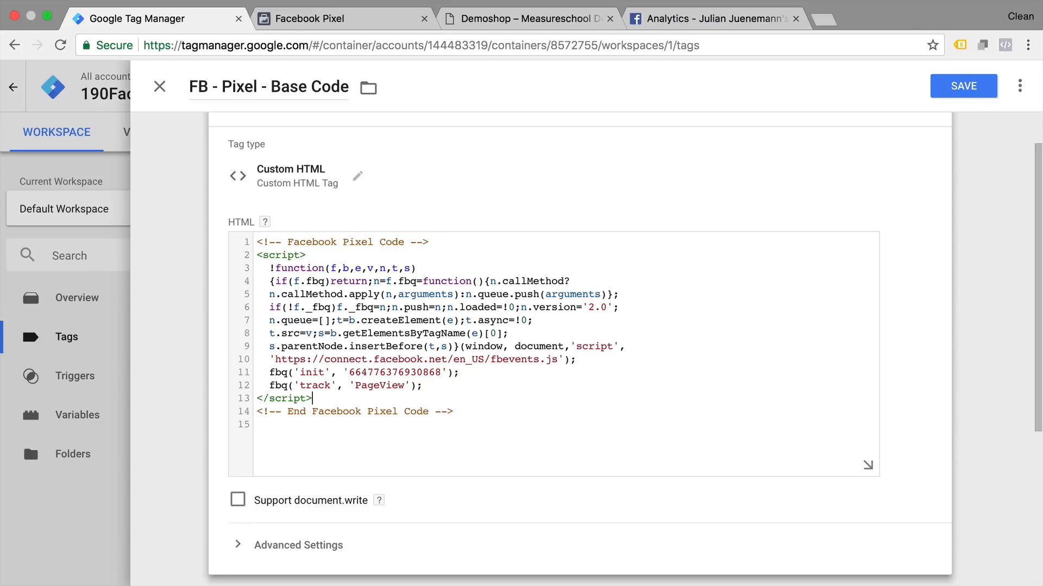
Step: Remove the remaining noscript block and PageView track line, keeping only init
{"action": "left_click", "coordinate": [358, 176]}
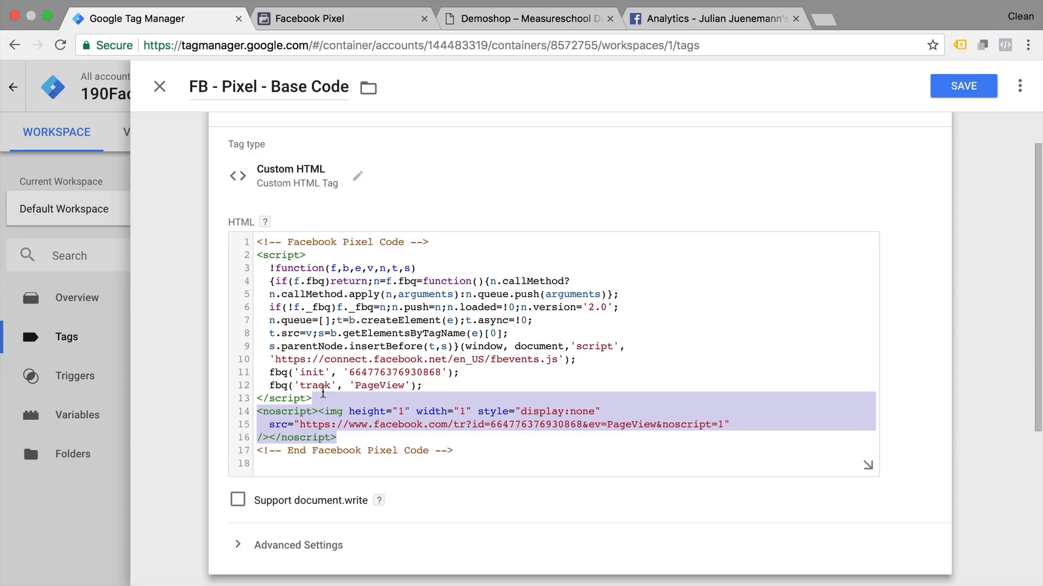
{"action": "key", "text": "Delete"}
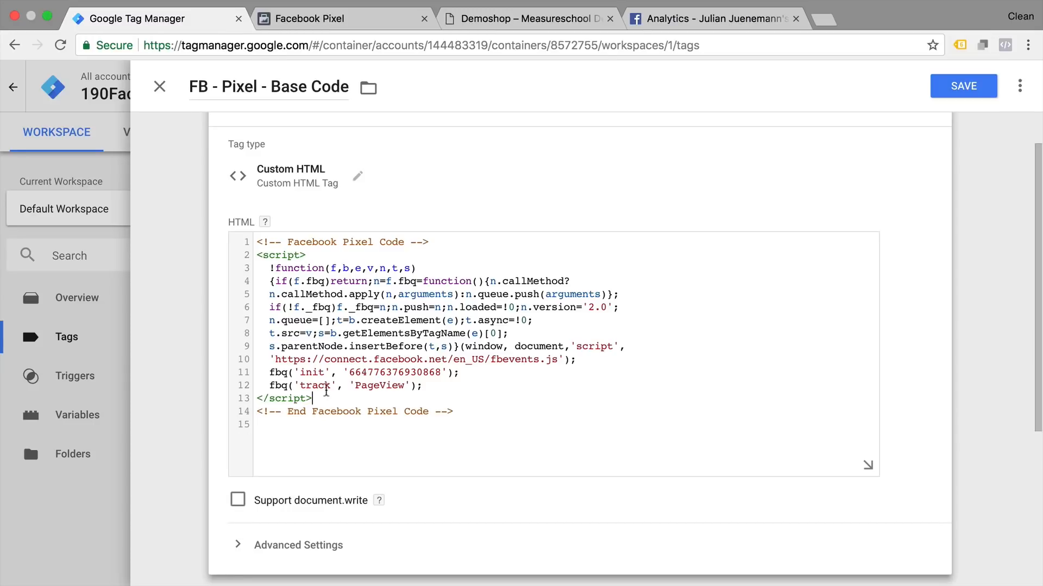
{"action": "triple_click", "coordinate": [345, 385]}
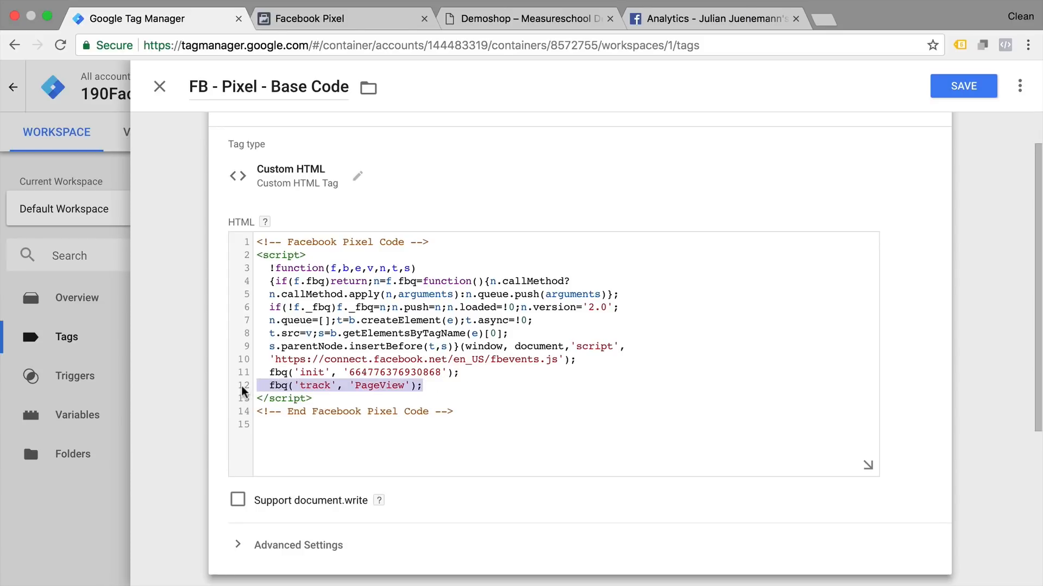
{"action": "key", "text": "Delete"}
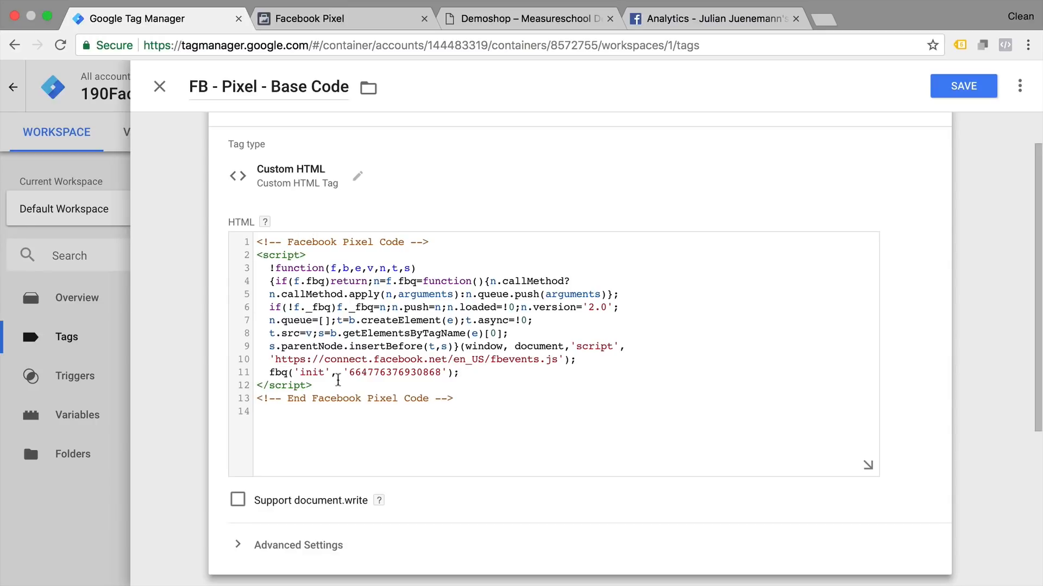
{"action": "left_click_drag", "start_coordinate": [271, 268], "coordinate": [525, 359]}
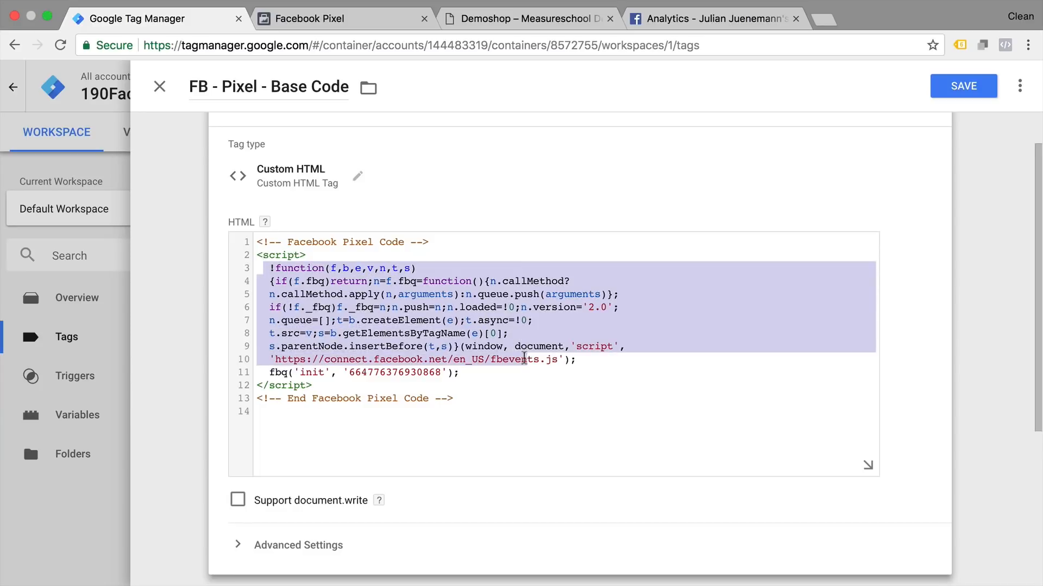
{"action": "left_click", "coordinate": [459, 373]}
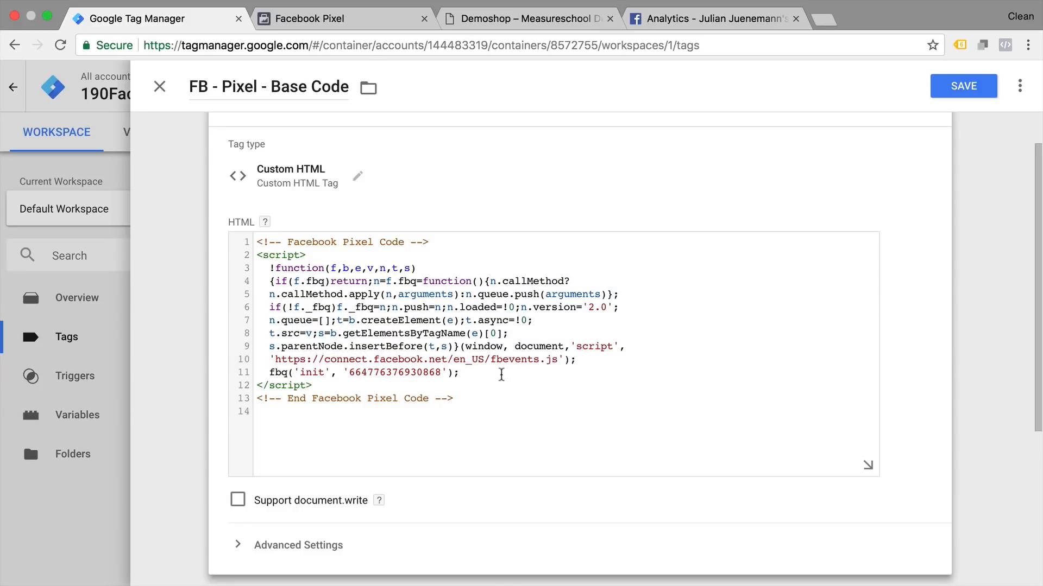
{"action": "type", "text": "g"}
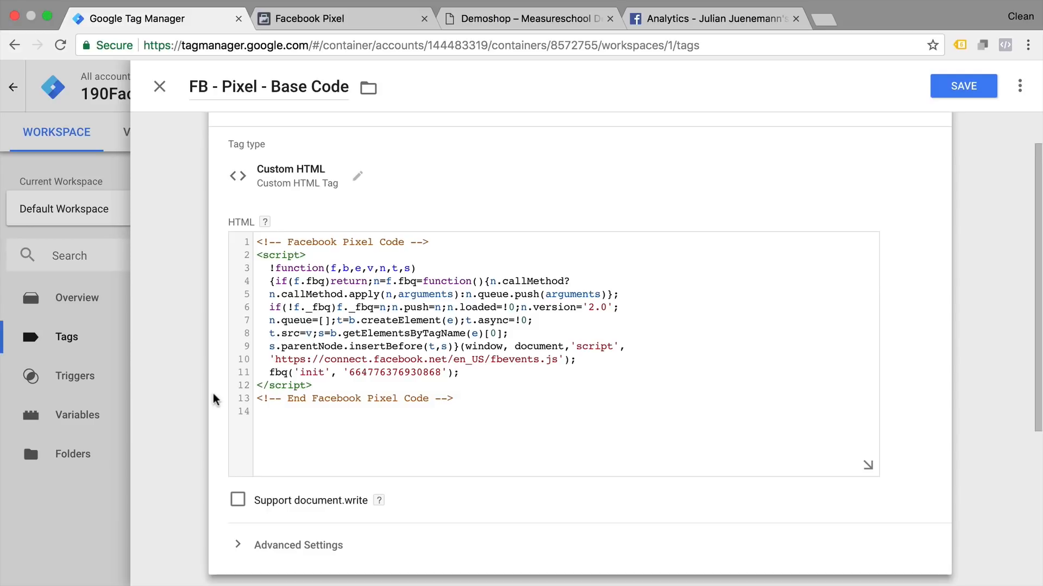
Step: Set tag firing priority to 99 with the All Pages trigger and save
{"action": "scroll", "scroll_direction": "down", "scroll_amount": 3}
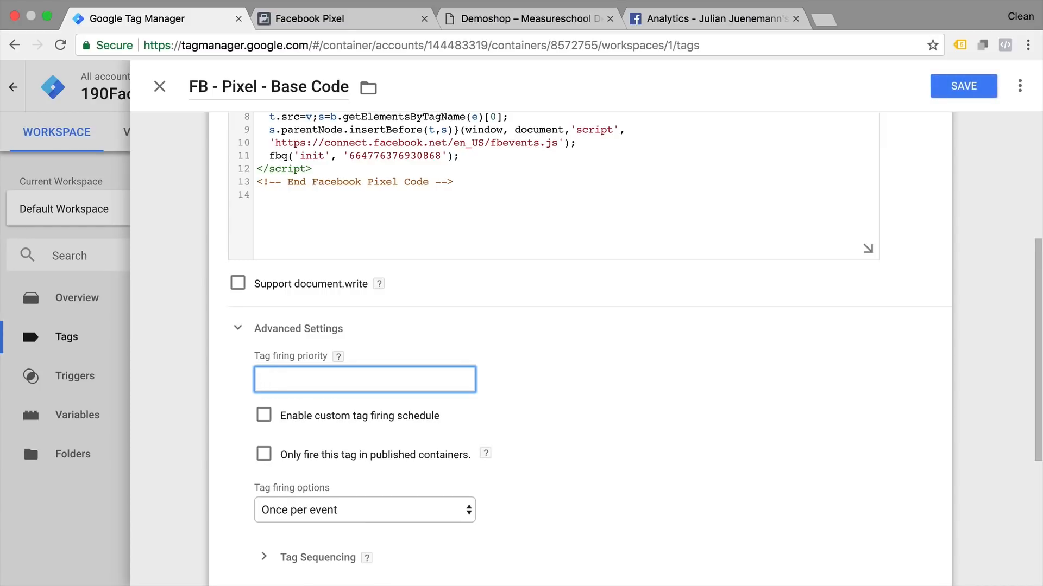
{"action": "type", "text": "99"}
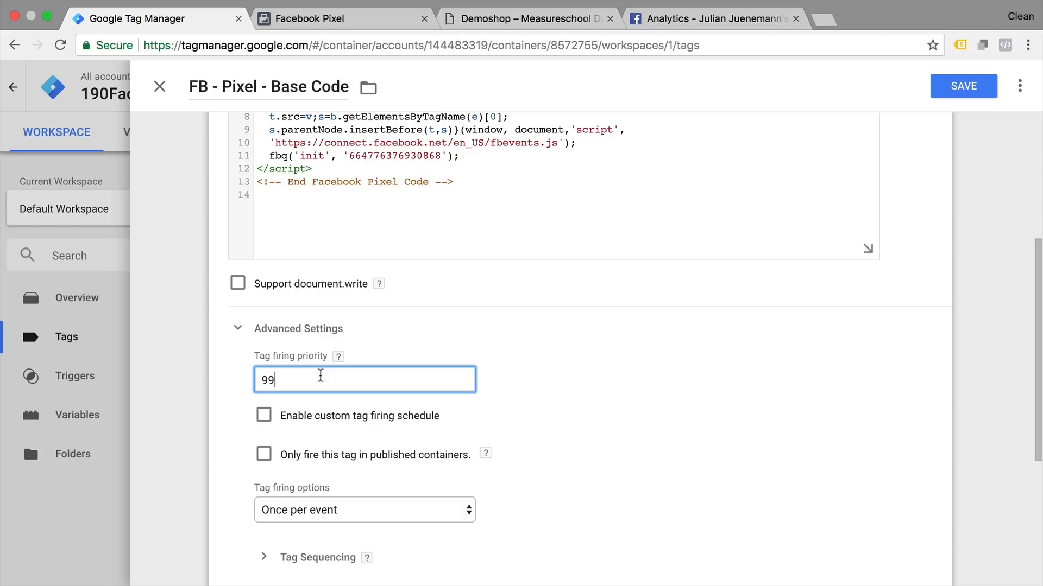
{"action": "scroll", "scroll_direction": "down", "scroll_amount": 3}
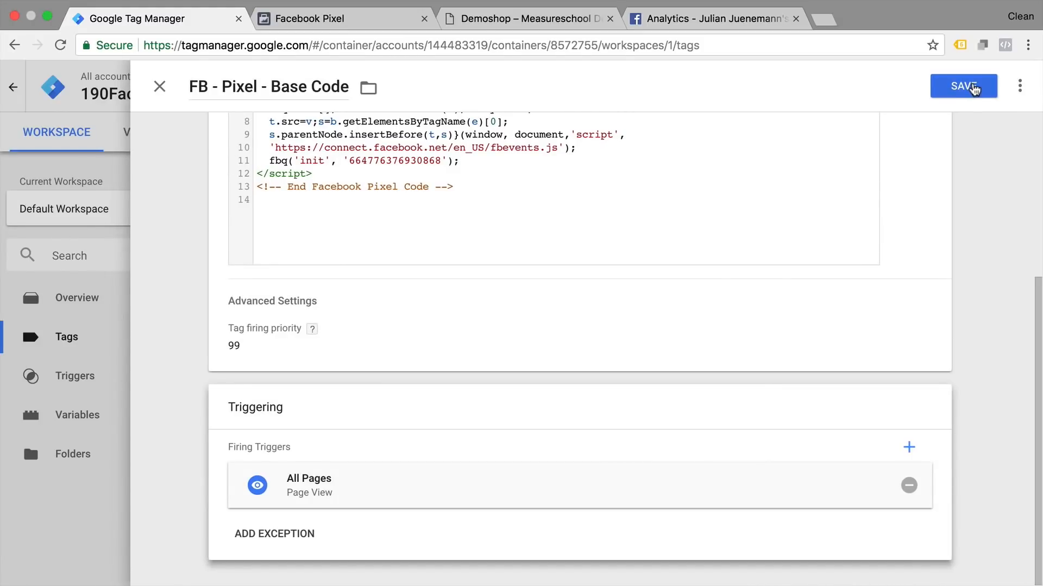
{"action": "left_click", "coordinate": [963, 86]}
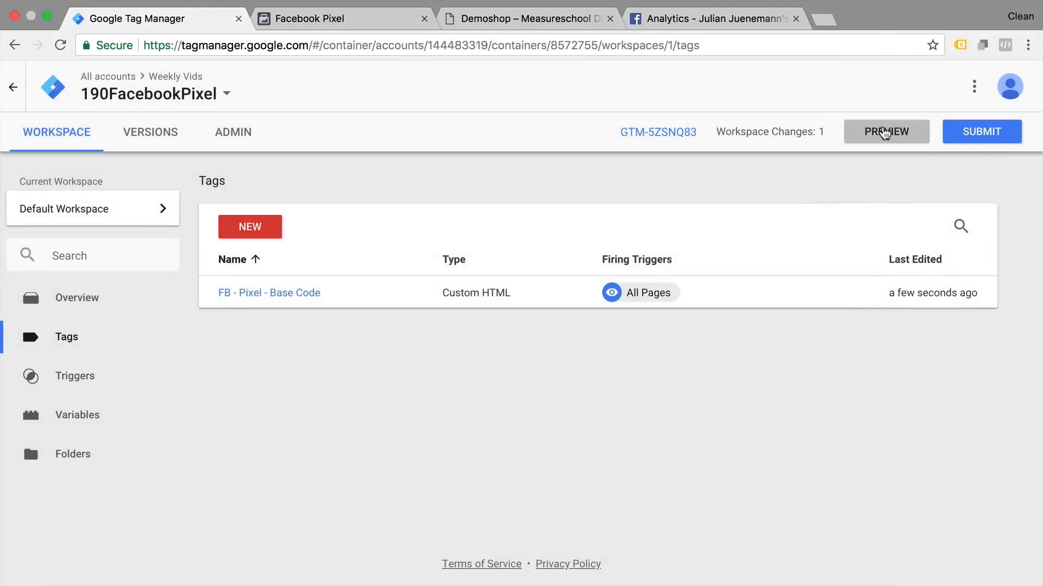
Step: Start Preview and confirm on Demoshop that FB - Pixel - Base Code fired once
{"action": "left_click", "coordinate": [885, 131]}
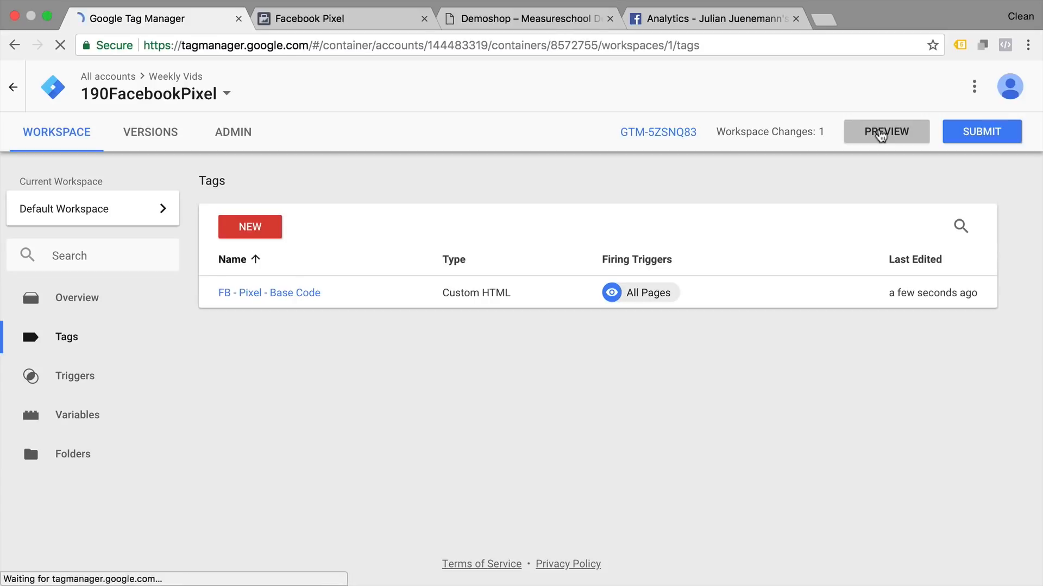
{"action": "left_click", "coordinate": [341, 18]}
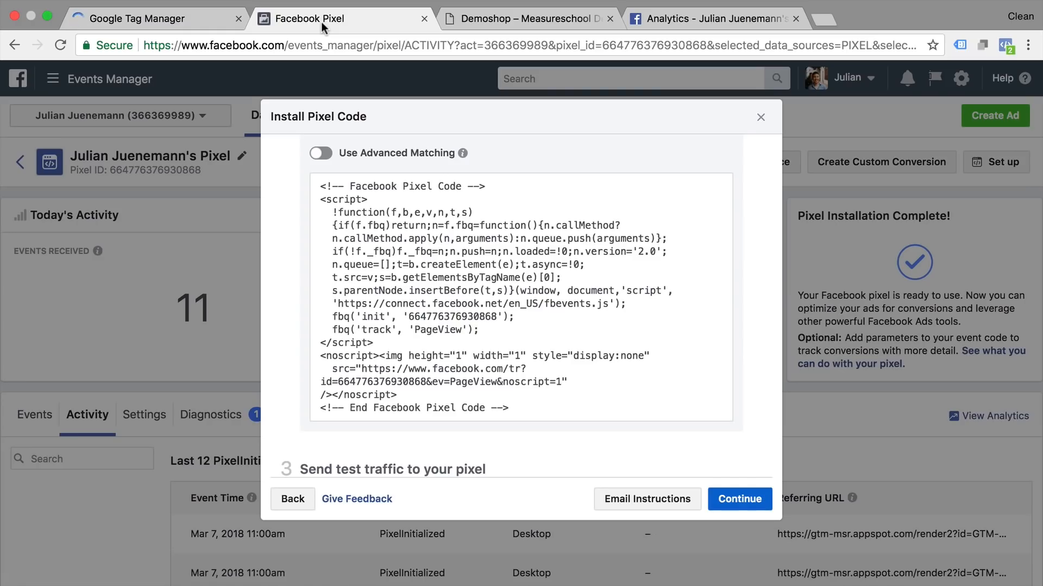
{"action": "left_click", "coordinate": [525, 19]}
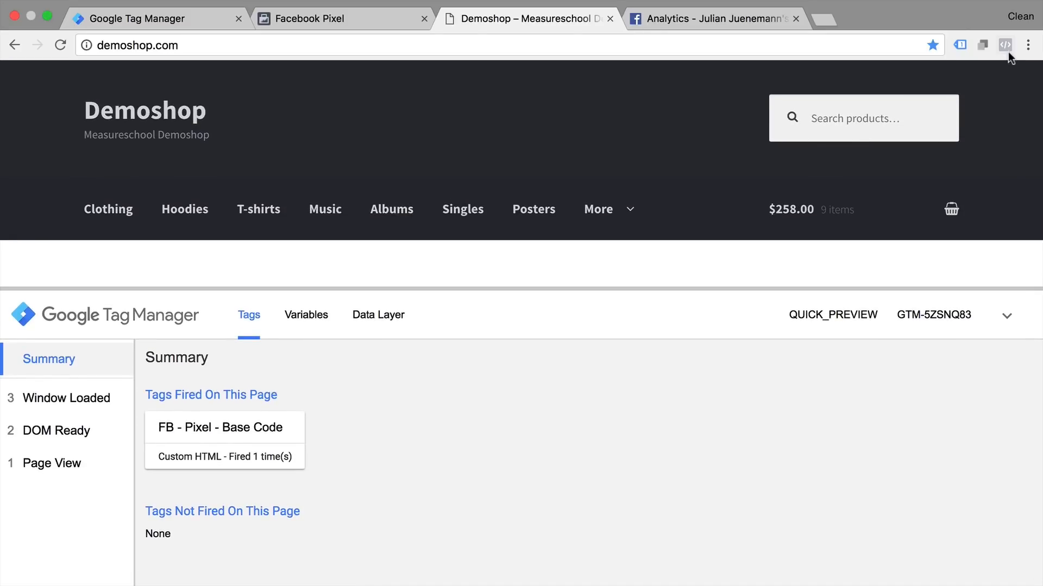
{"action": "left_click", "coordinate": [1005, 45]}
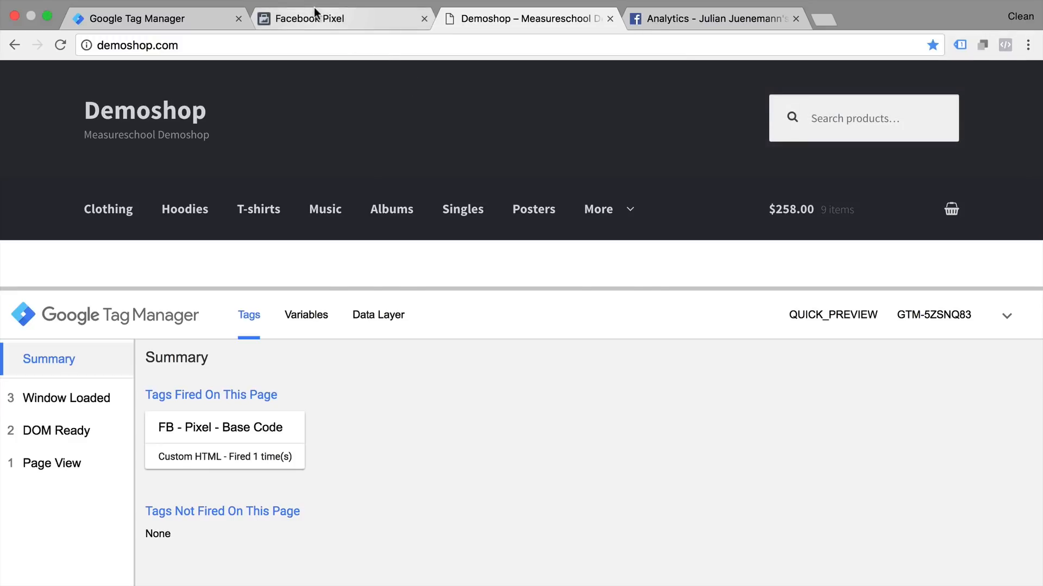
{"action": "left_click", "coordinate": [342, 18]}
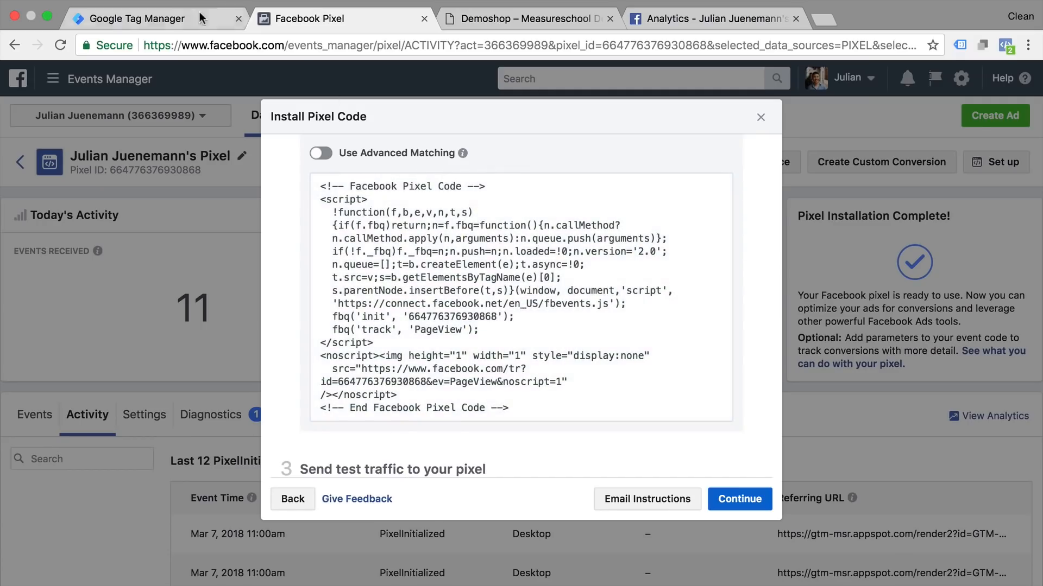
Step: Start a new tag named 'FB - Pageview - All Pages'
{"action": "left_click", "coordinate": [137, 18]}
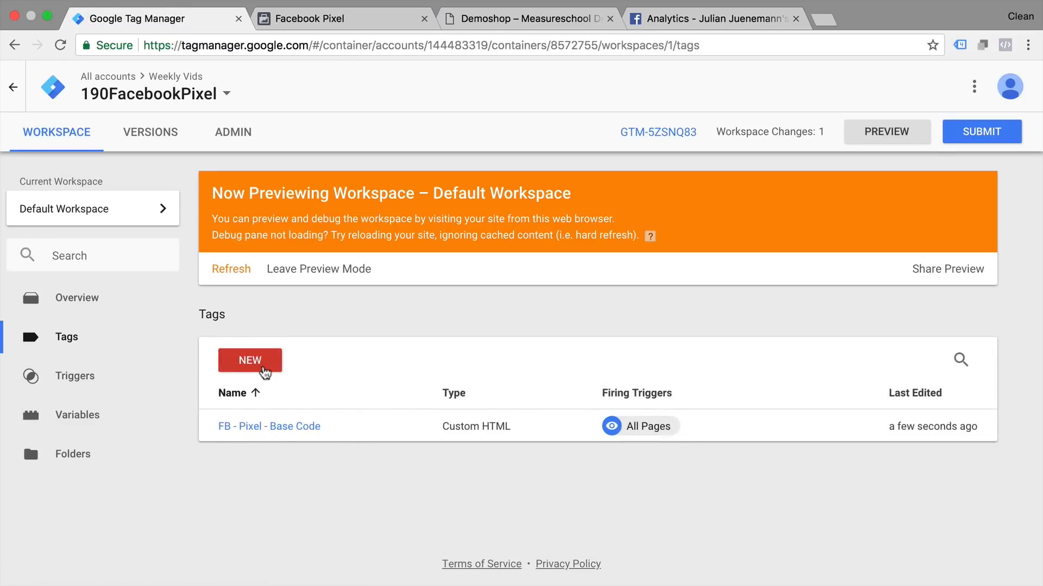
{"action": "left_click", "coordinate": [249, 361]}
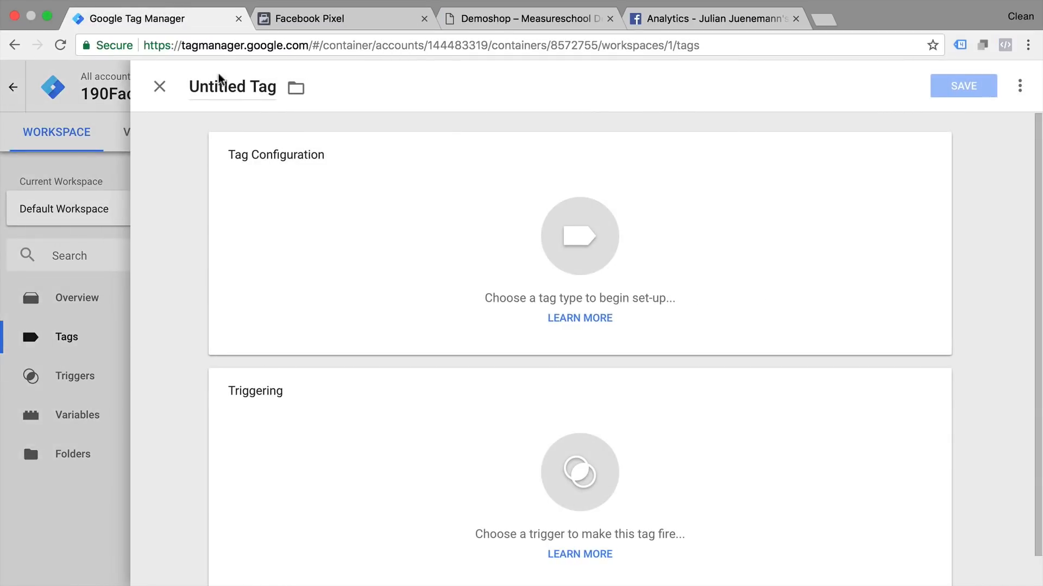
{"action": "type", "text": "FB -"}
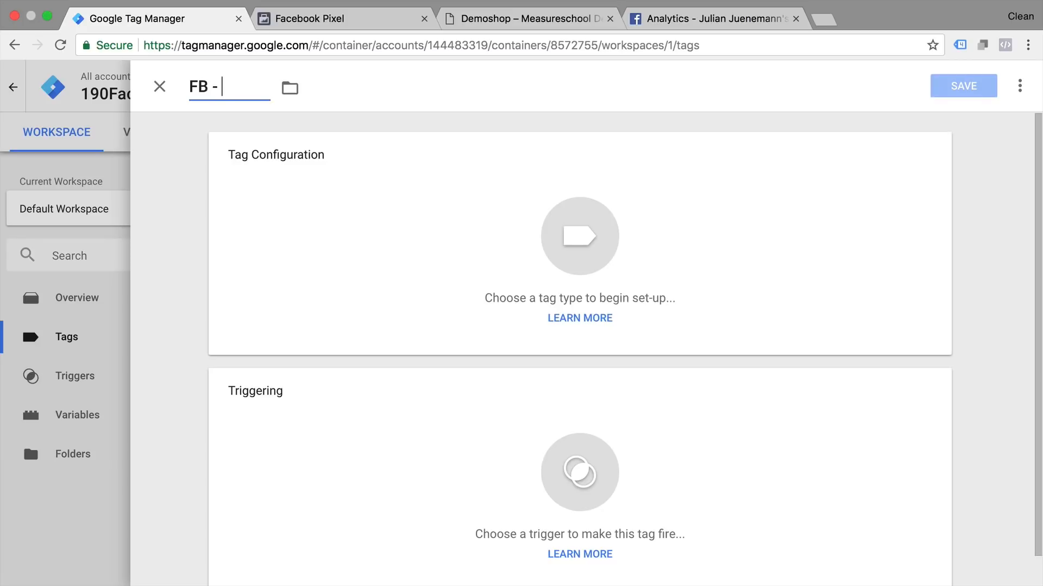
{"action": "type", "text": "Pageview - A"}
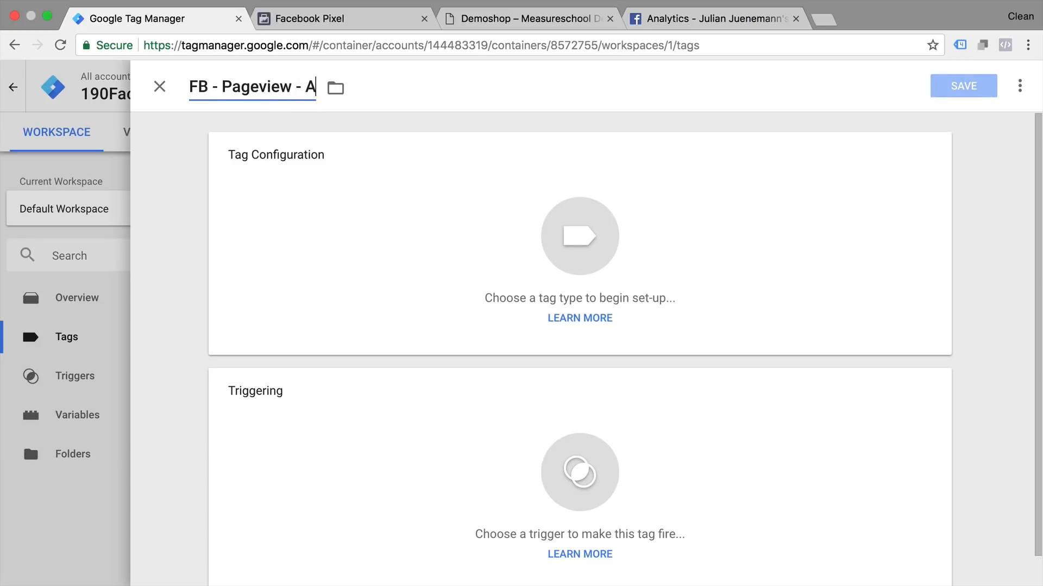
{"action": "type", "text": "ll Pages"}
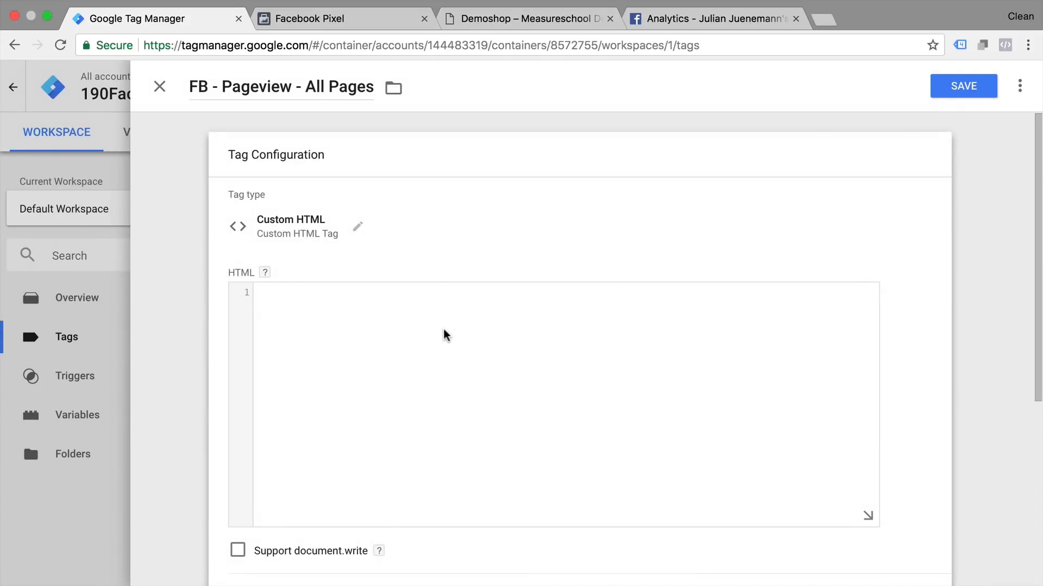
Step: Add <script>fbq('track', 'PageView');</script> as Custom HTML on All Pages and save
{"action": "type", "text": "fbq('track', 'PageView');"}
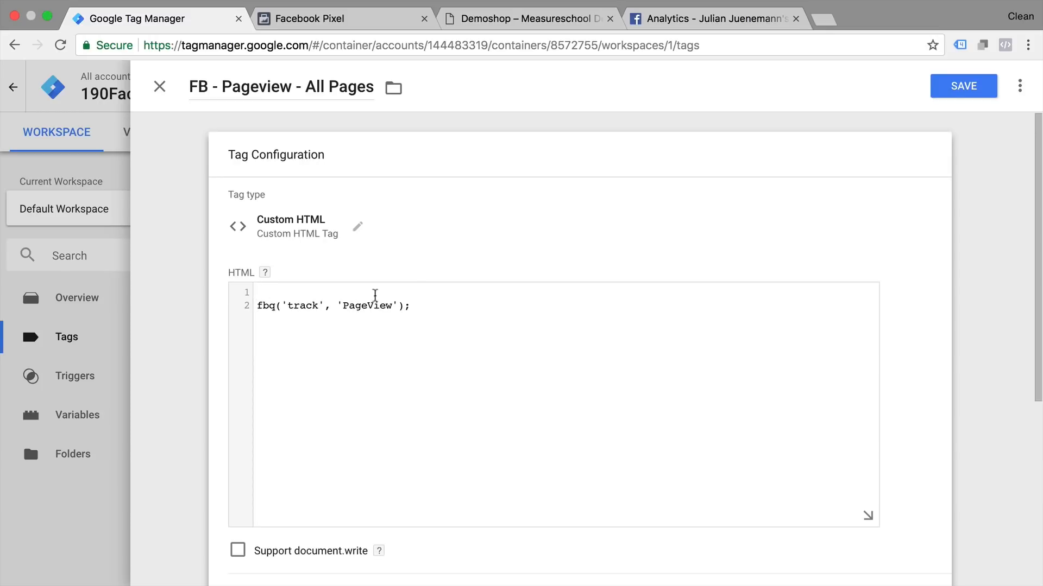
{"action": "triple_click", "coordinate": [332, 305]}
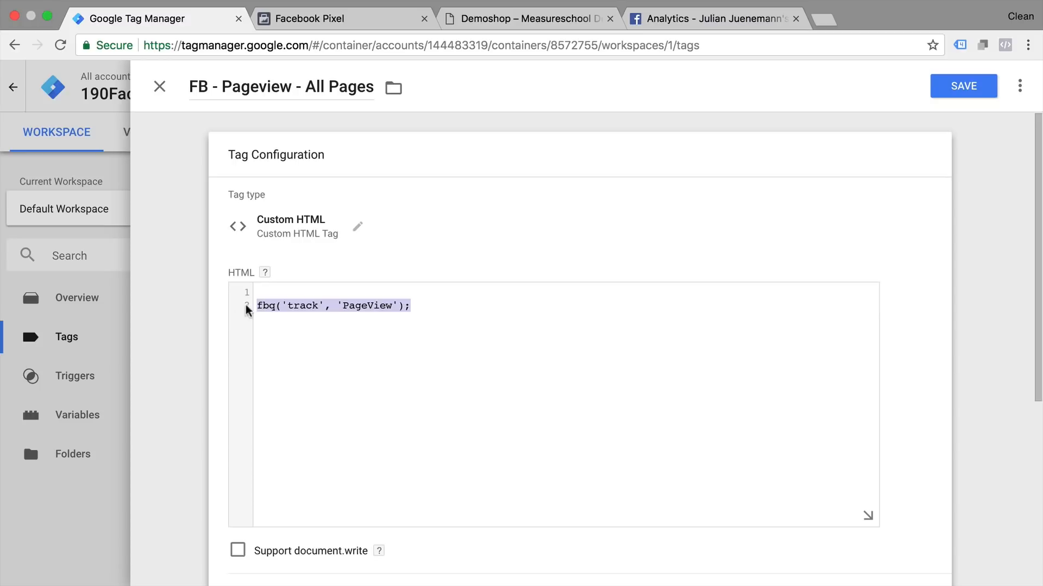
{"action": "type", "text": "<>"}
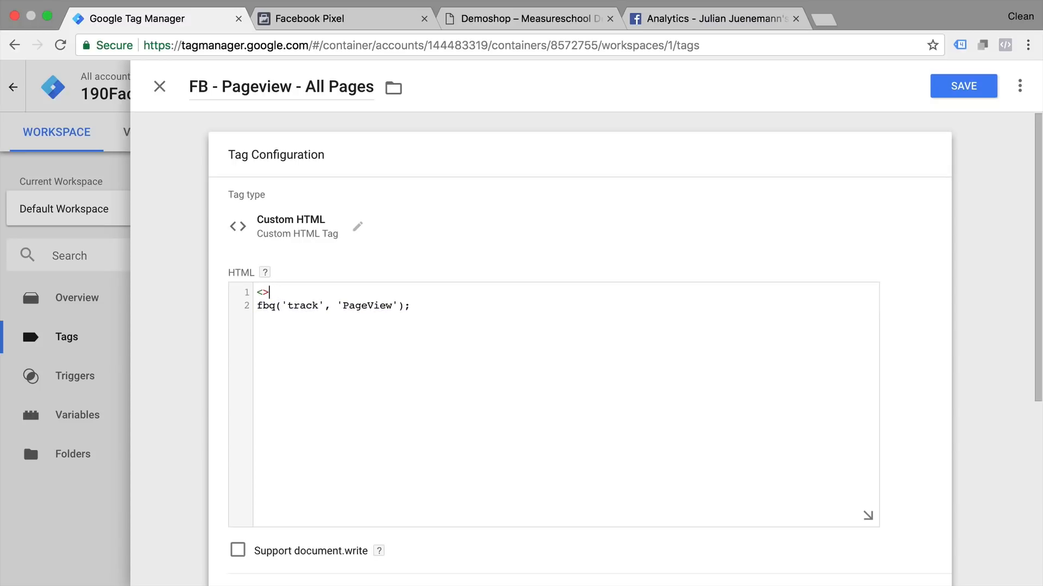
{"action": "type", "text": "script"}
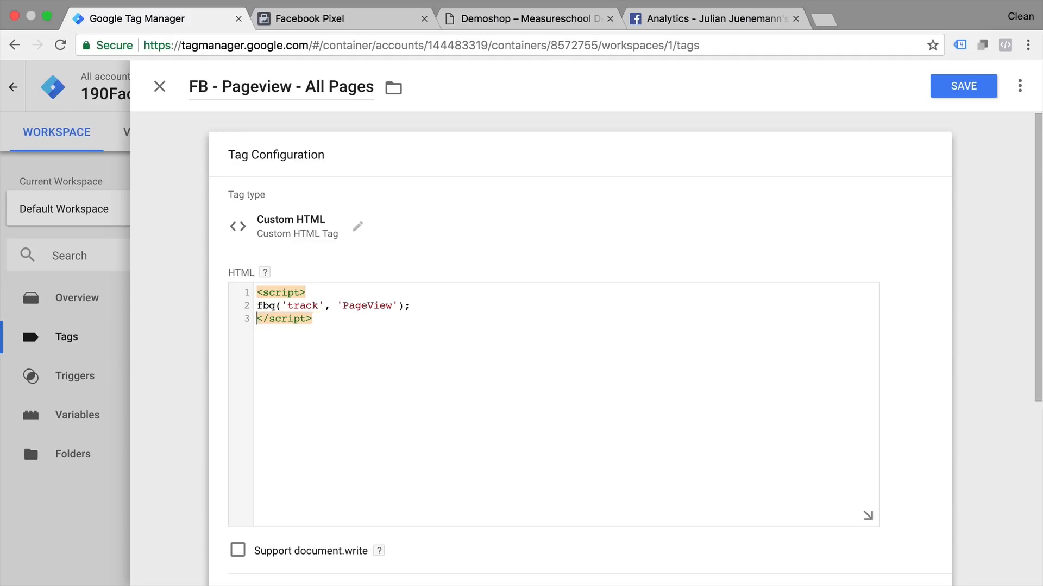
{"action": "scroll", "scroll_direction": "down", "scroll_amount": 3}
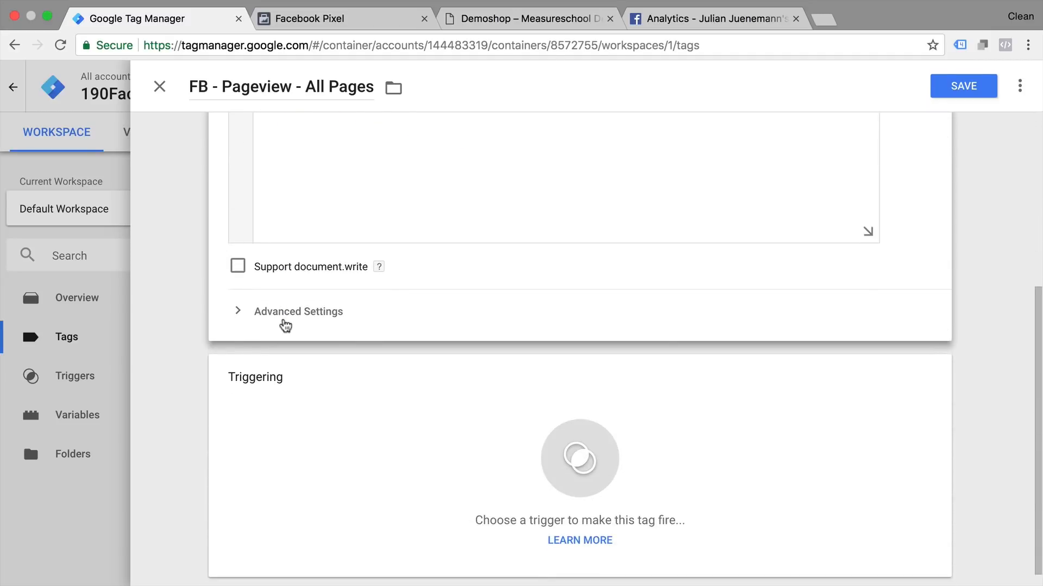
{"action": "left_click", "coordinate": [579, 458]}
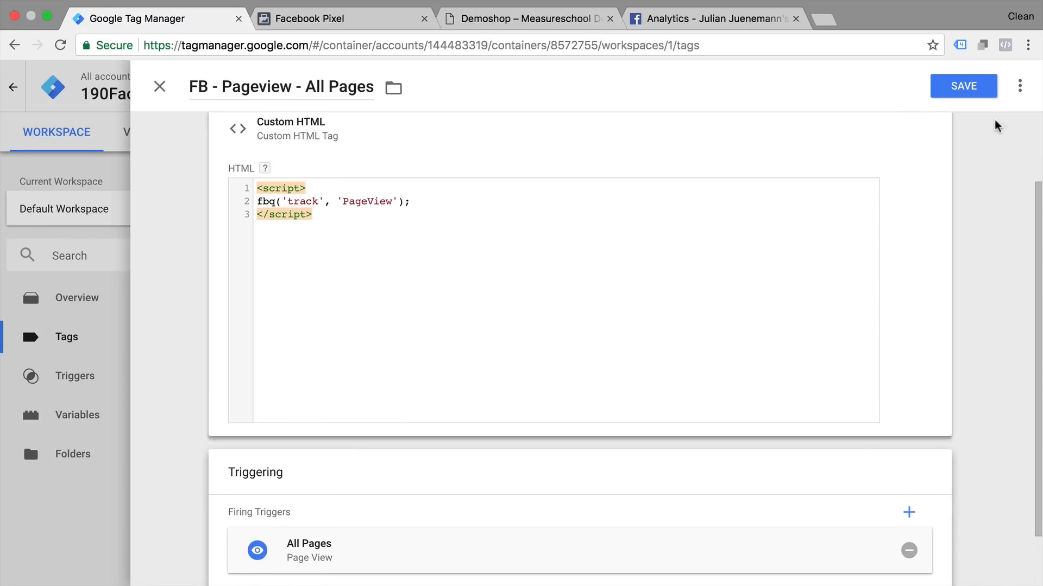
{"action": "left_click", "coordinate": [962, 85]}
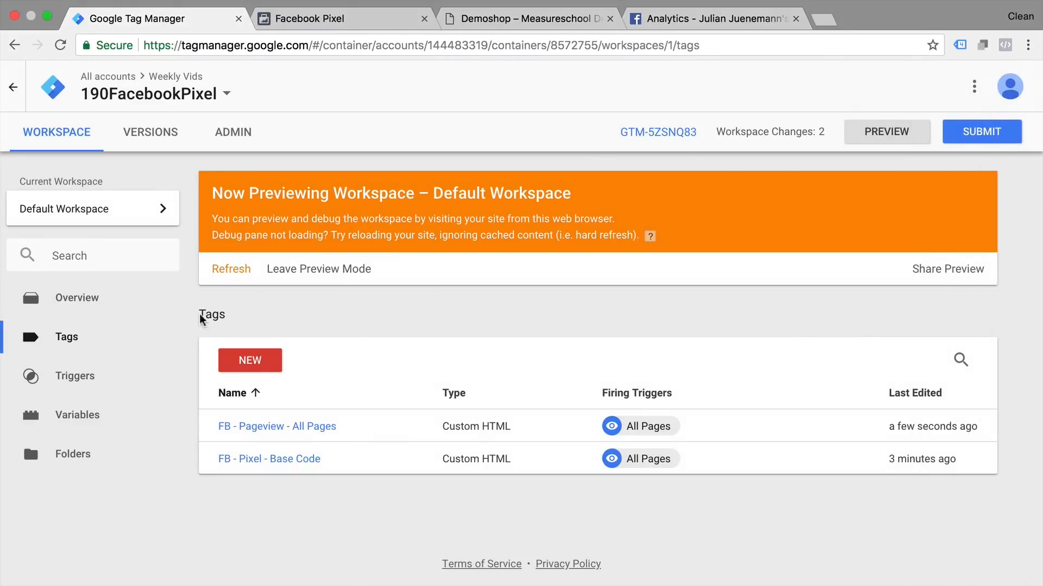
{"action": "mouse_move", "coordinate": [480, 77]}
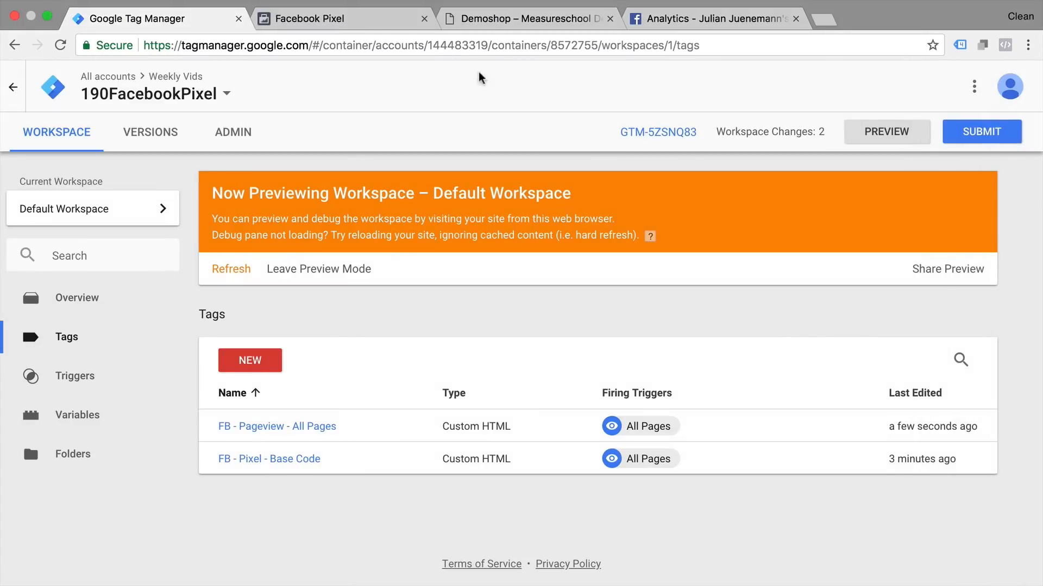
Step: Inspect the Facebook pixel data and meta parameters sent by the shop page
{"action": "left_click", "coordinate": [525, 17]}
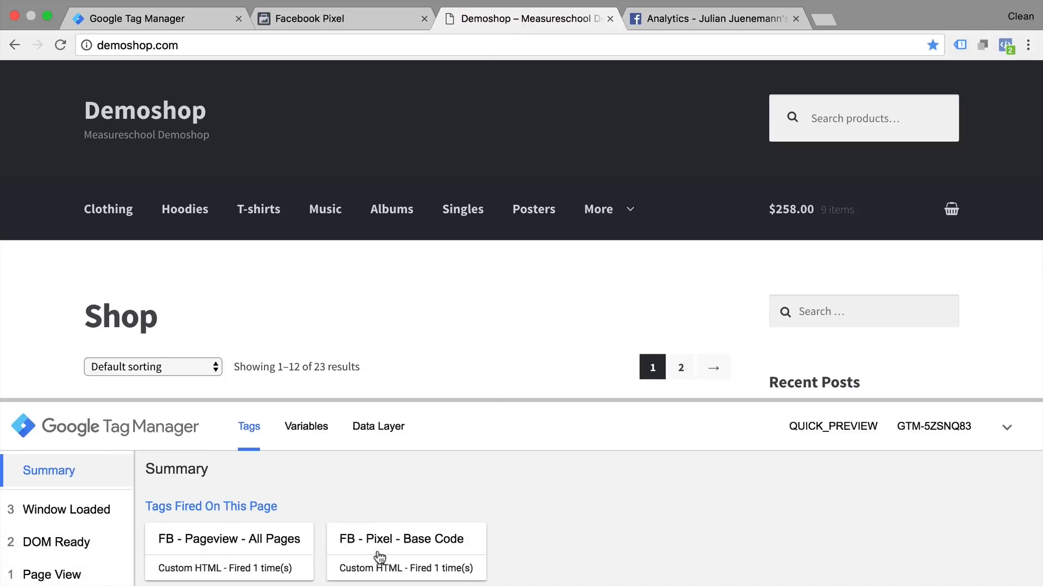
{"action": "mouse_move", "coordinate": [216, 554]}
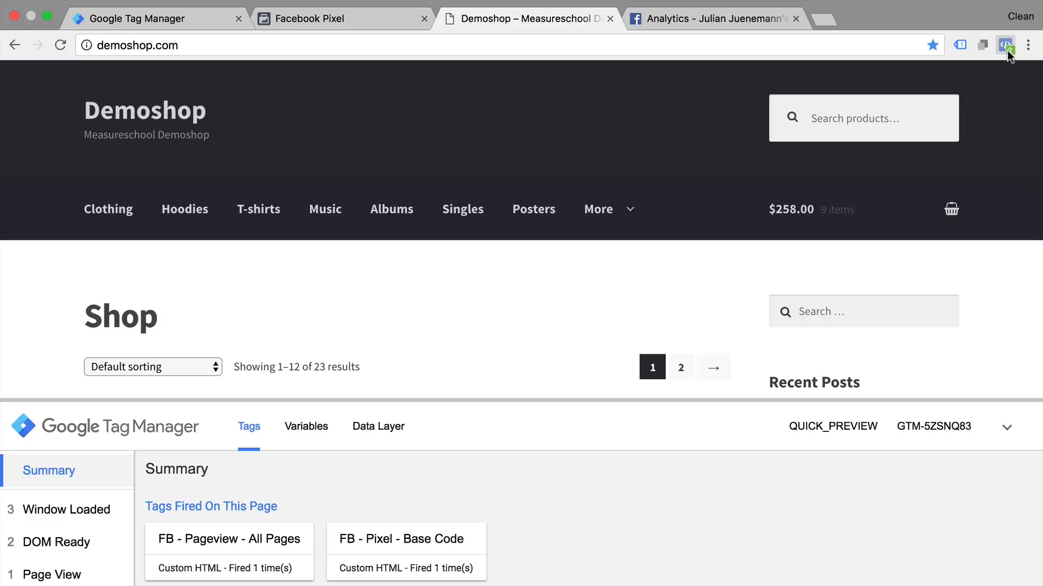
{"action": "left_click", "coordinate": [1006, 44]}
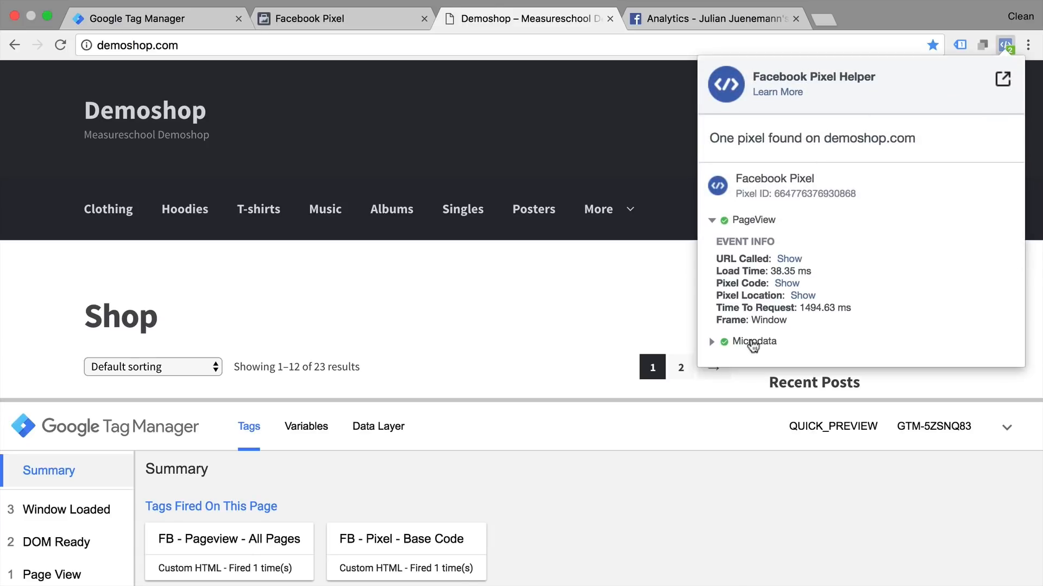
{"action": "left_click", "coordinate": [751, 341]}
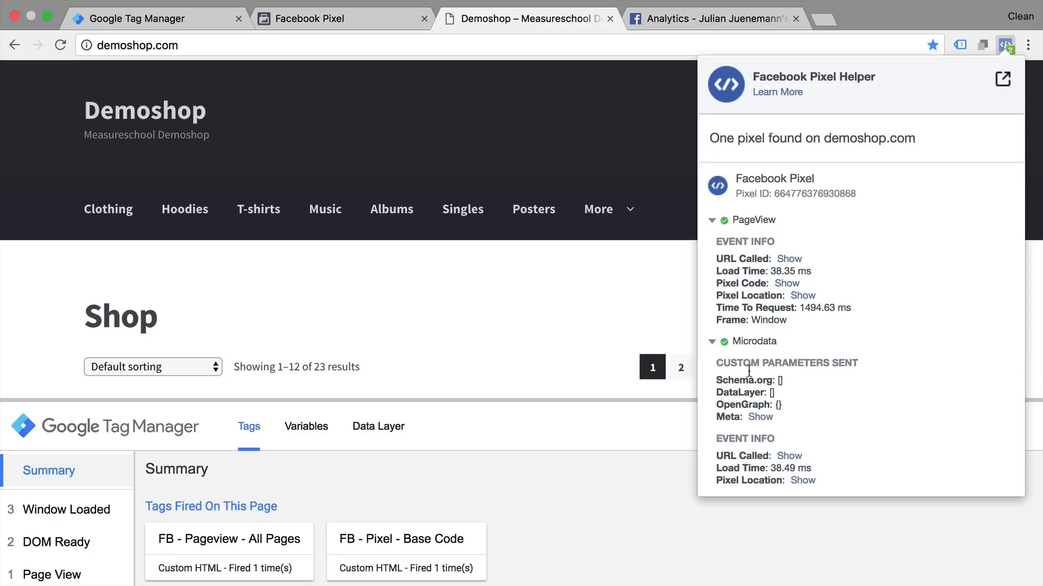
{"action": "left_click", "coordinate": [760, 417]}
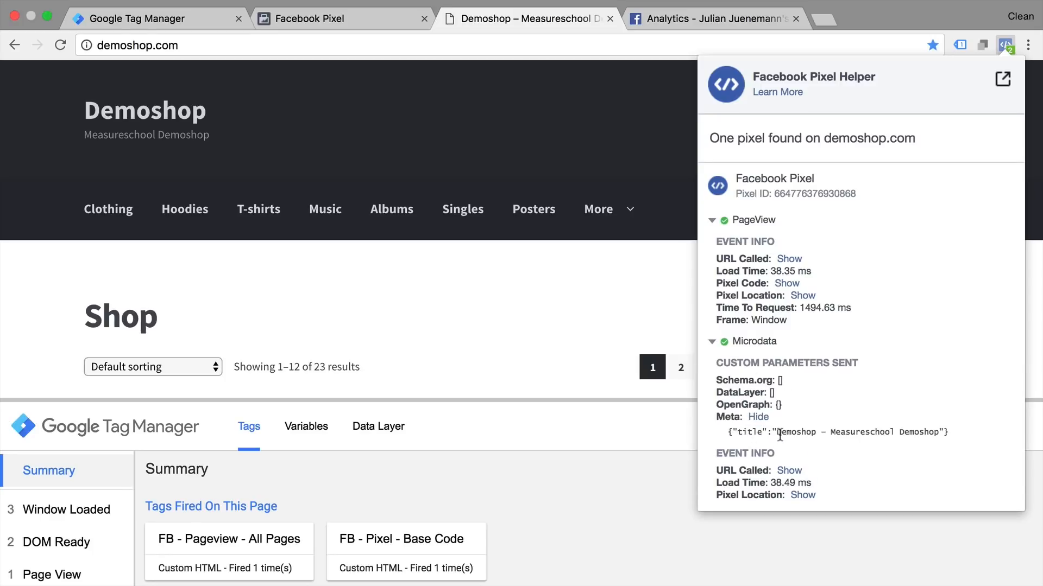
{"action": "scroll", "scroll_direction": "down", "scroll_amount": 3}
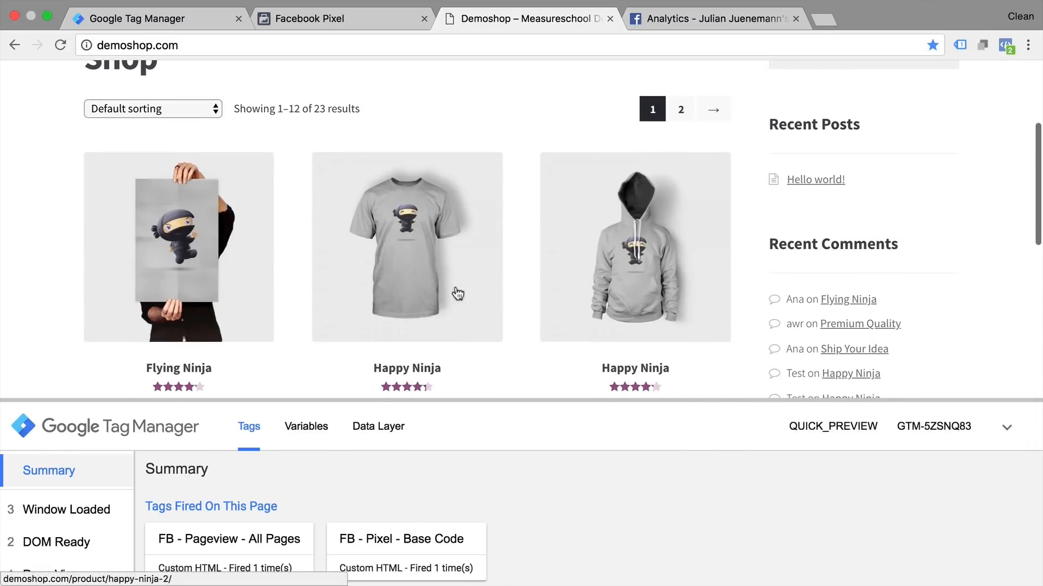
Step: Reload Happy Ninja, confirm both FB tags fire, then load the Posters page
{"action": "left_click", "coordinate": [406, 247]}
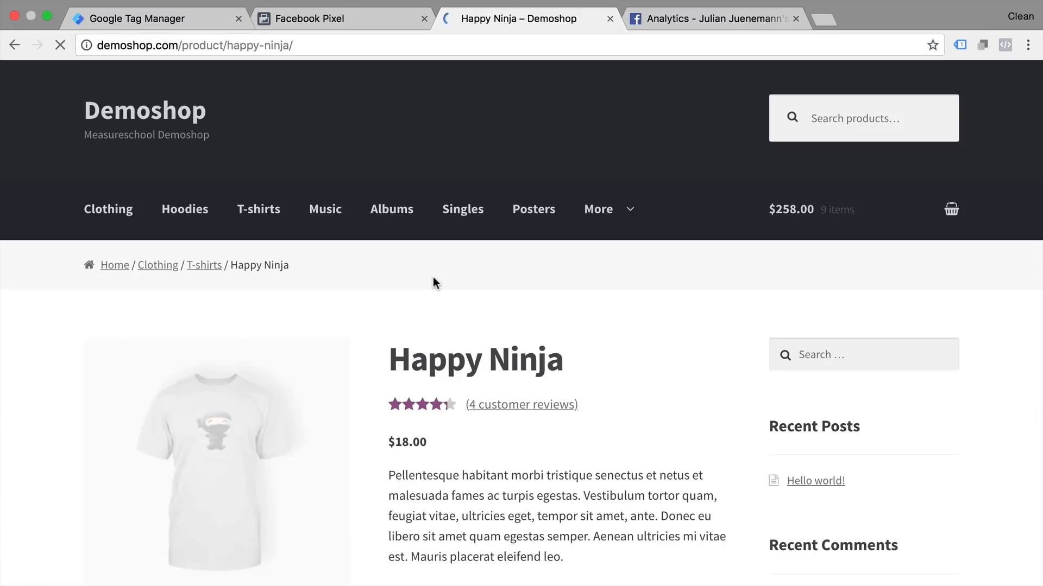
{"action": "left_click", "coordinate": [1005, 44]}
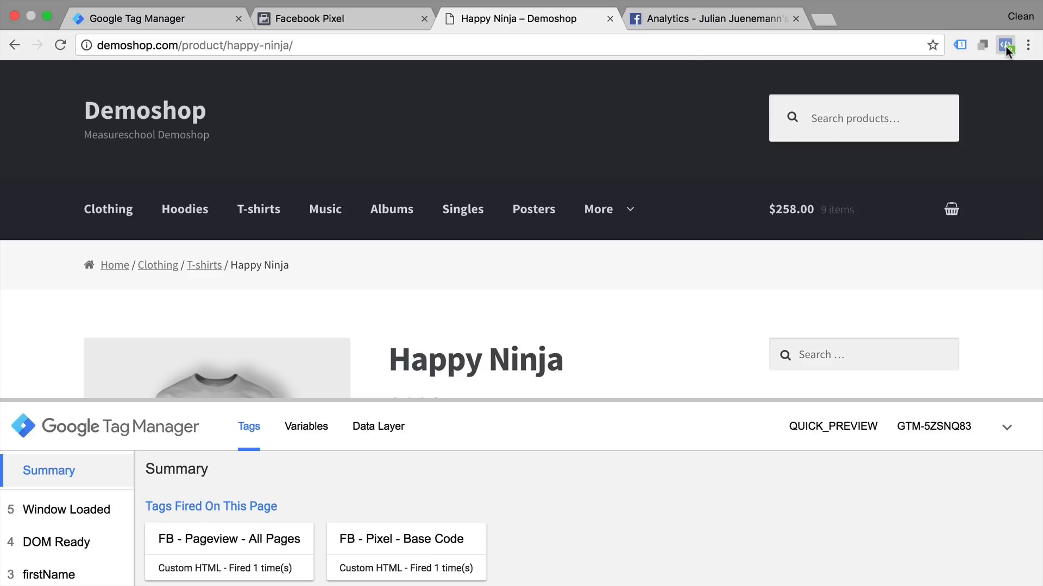
{"action": "left_click", "coordinate": [1006, 45]}
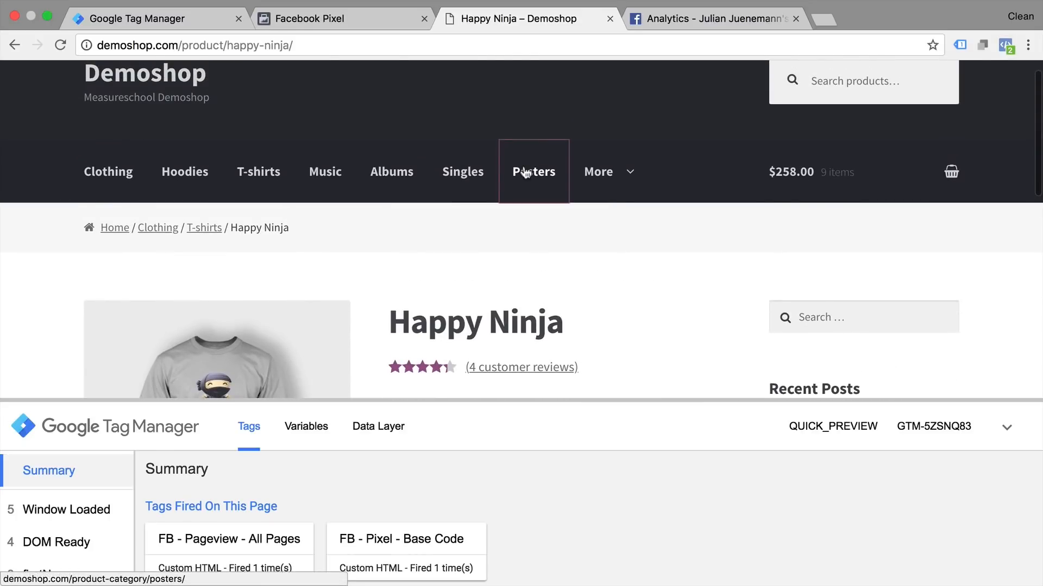
{"action": "left_click", "coordinate": [533, 171]}
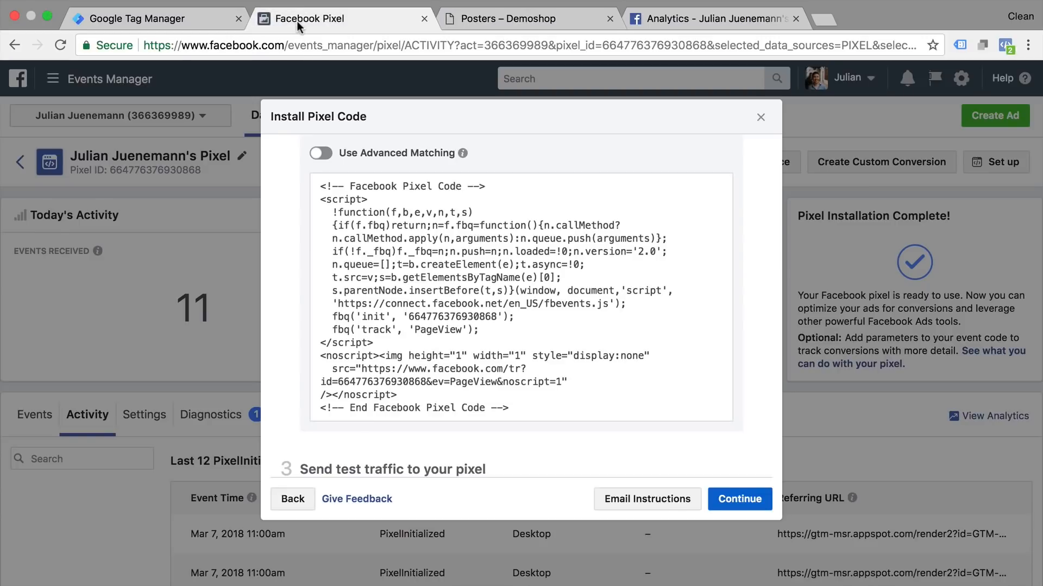
Step: Review PageView and PixelInitialized activity, then open the pixel's Analytics overview
{"action": "left_click", "coordinate": [760, 118]}
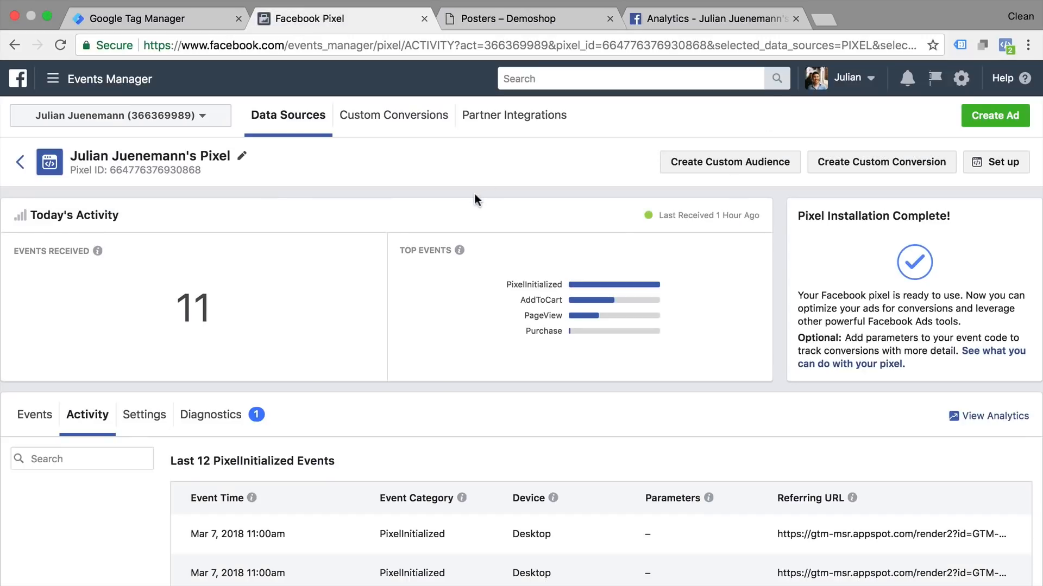
{"action": "scroll", "scroll_direction": "down", "scroll_amount": 3}
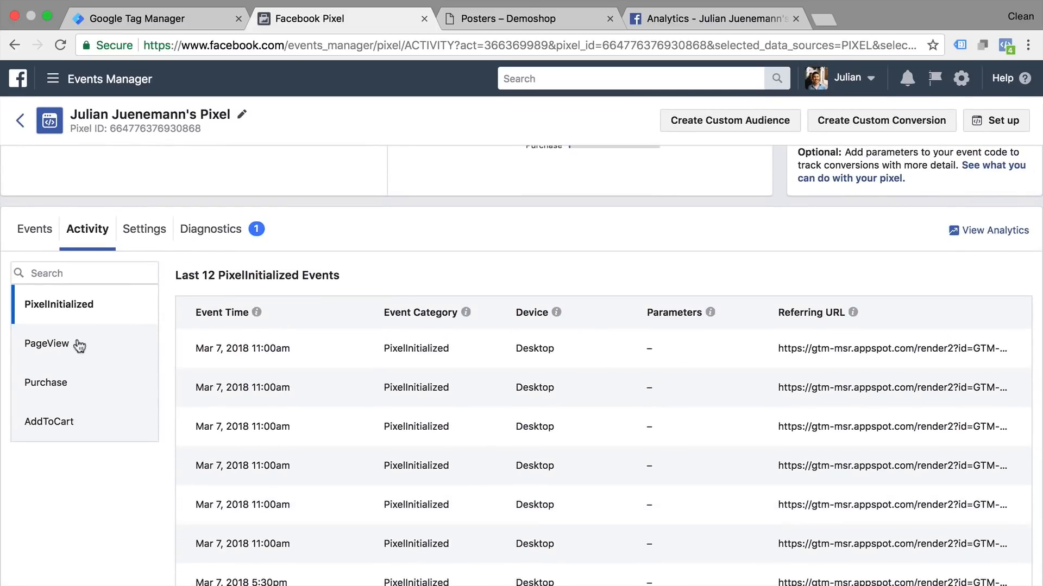
{"action": "left_click", "coordinate": [47, 344]}
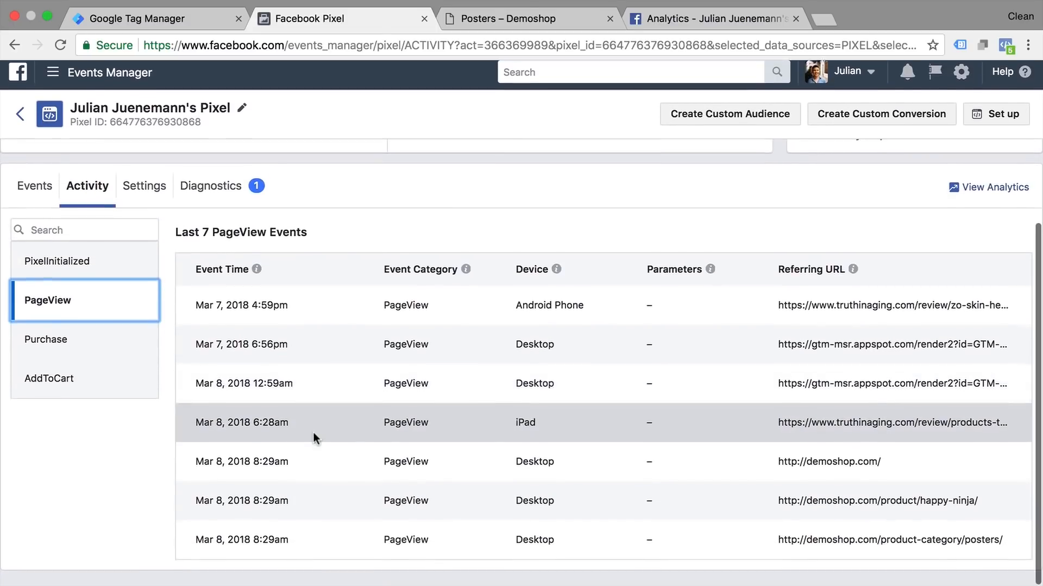
{"action": "scroll", "scroll_direction": "down", "scroll_amount": 3}
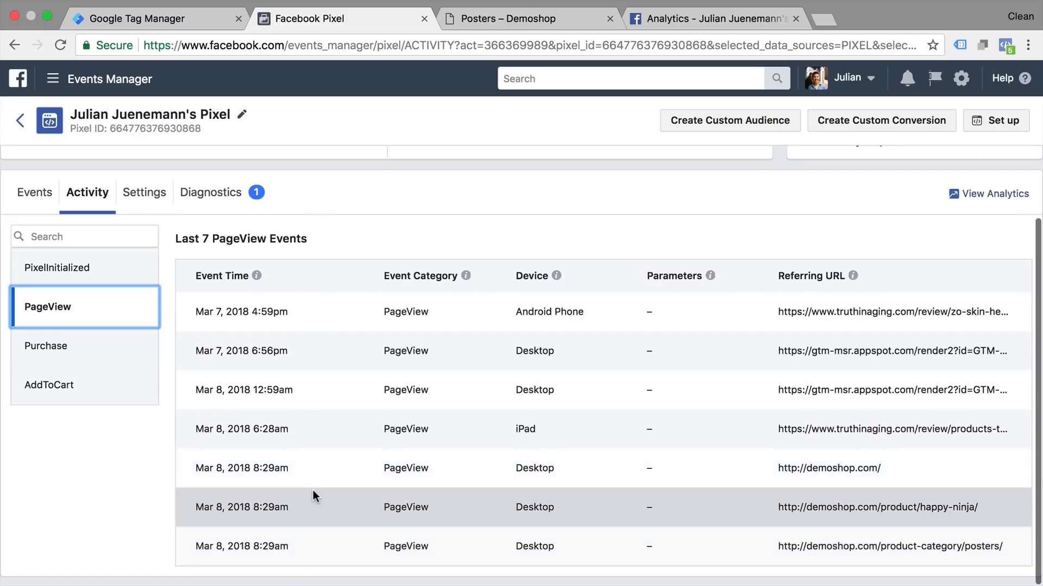
{"action": "left_click", "coordinate": [59, 262]}
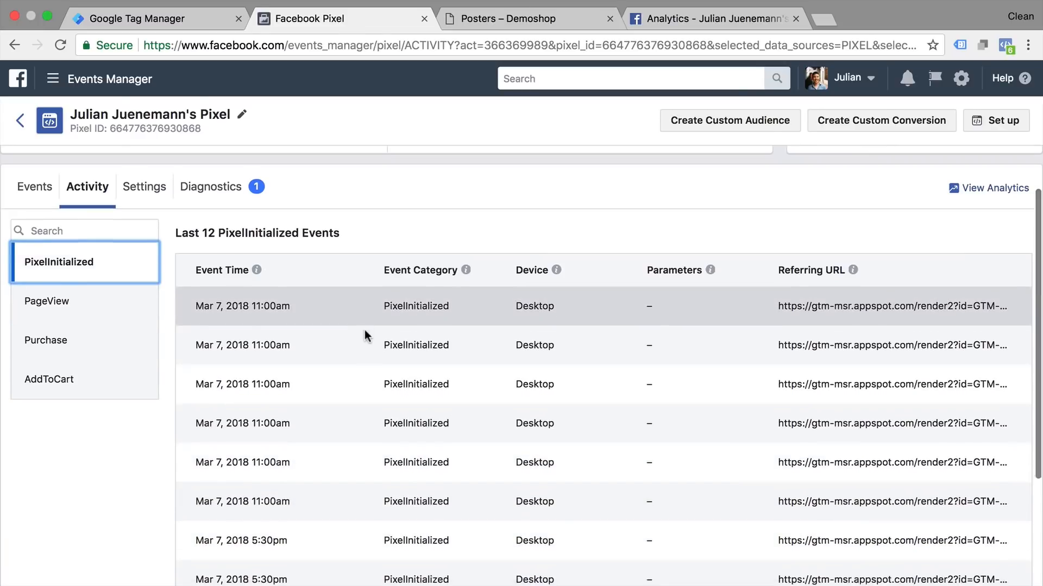
{"action": "scroll", "scroll_direction": "down", "scroll_amount": 3}
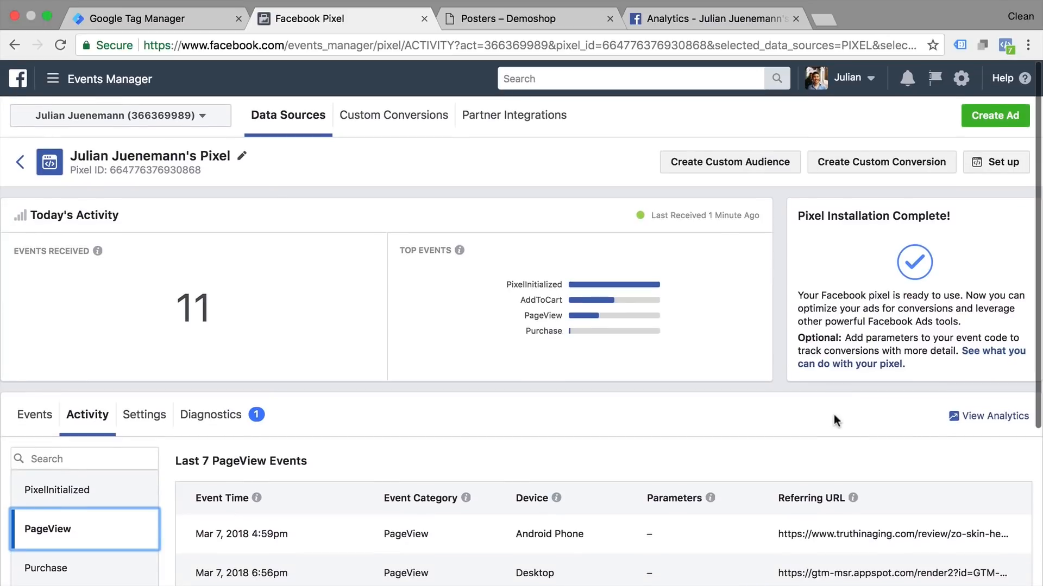
{"action": "left_click", "coordinate": [987, 415]}
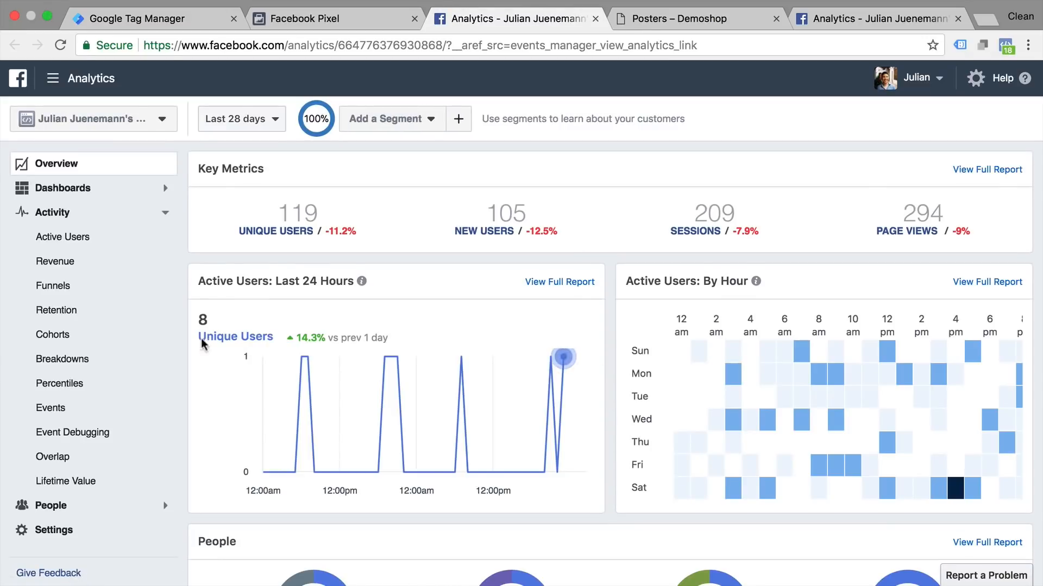
Step: Review demoshop.com Page View entries in Event Debugging, then return to the GTM workspace
{"action": "left_click", "coordinate": [74, 433]}
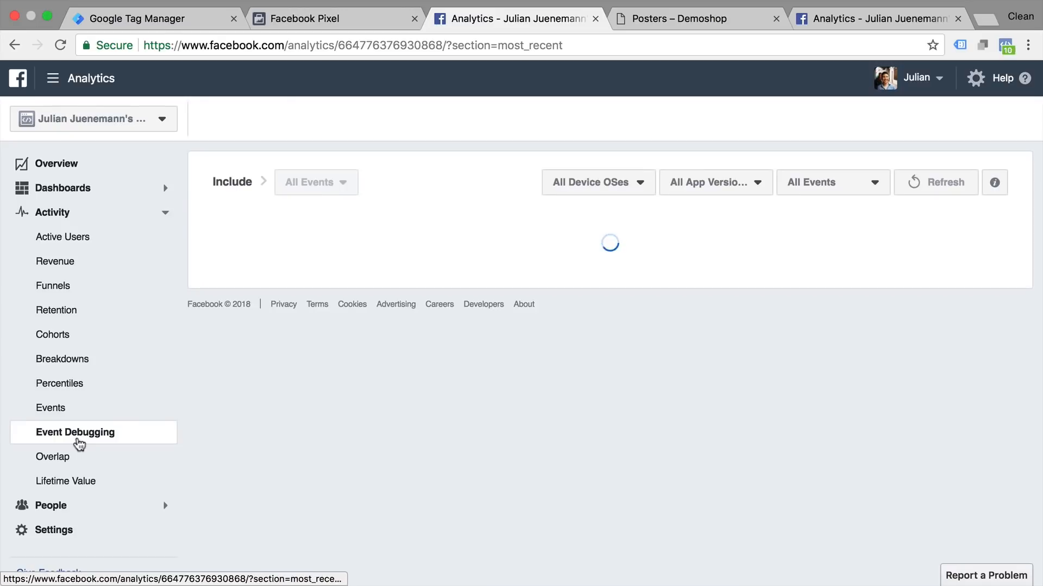
{"action": "left_click", "coordinate": [75, 433]}
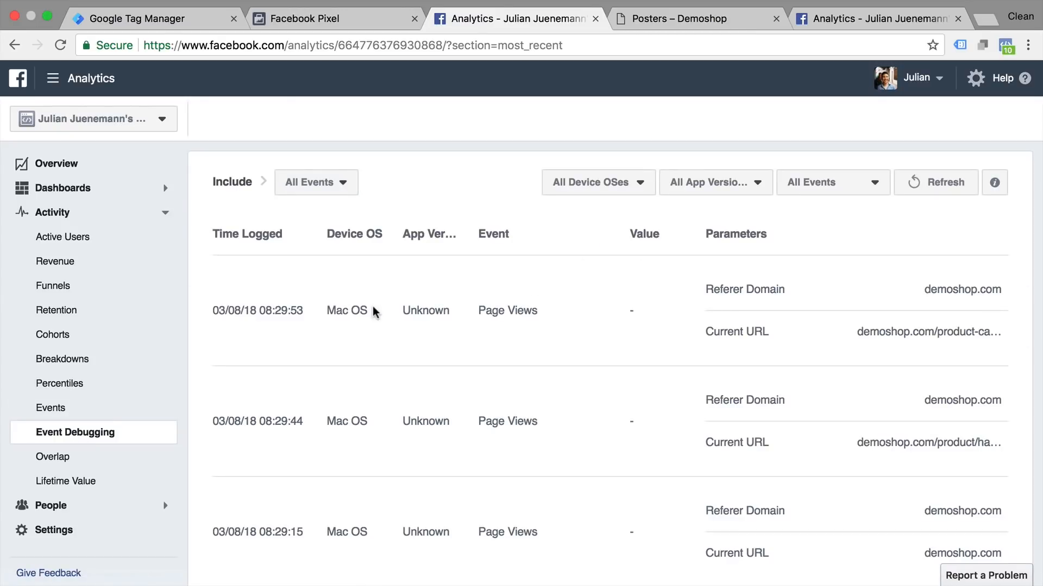
{"action": "mouse_move", "coordinate": [962, 289]}
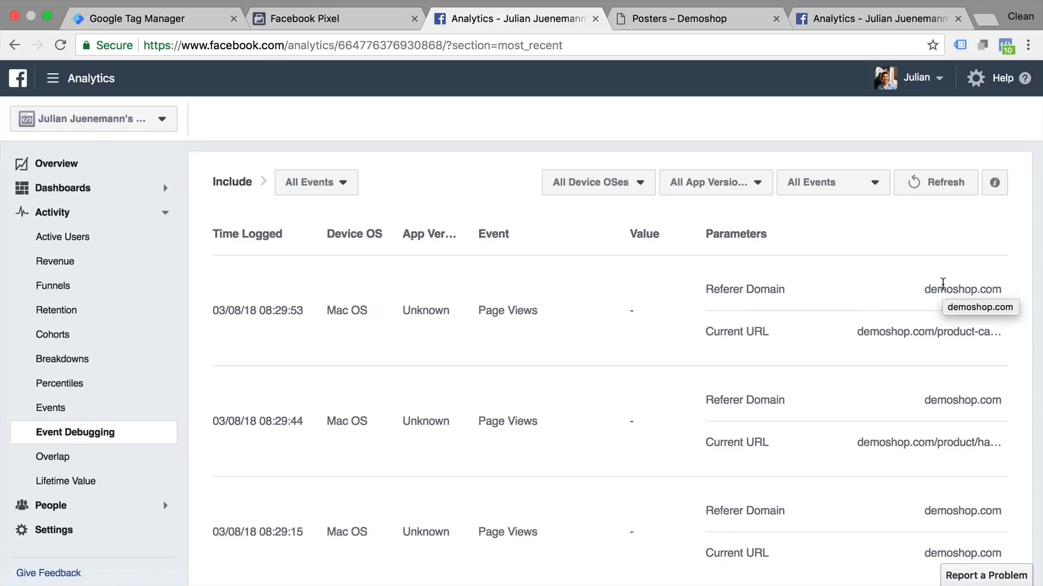
{"action": "mouse_move", "coordinate": [942, 300]}
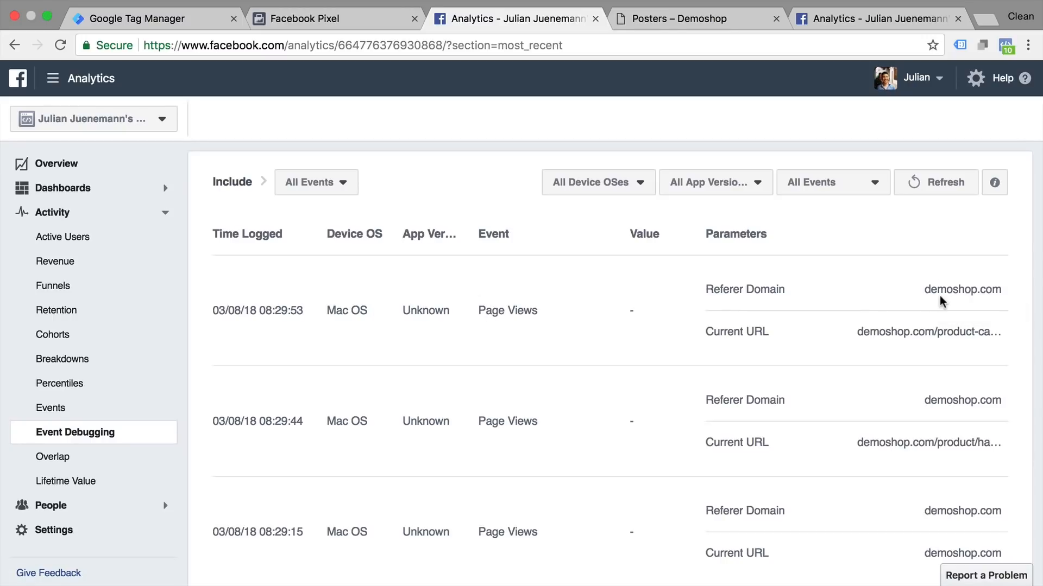
{"action": "scroll", "scroll_direction": "down", "scroll_amount": 3}
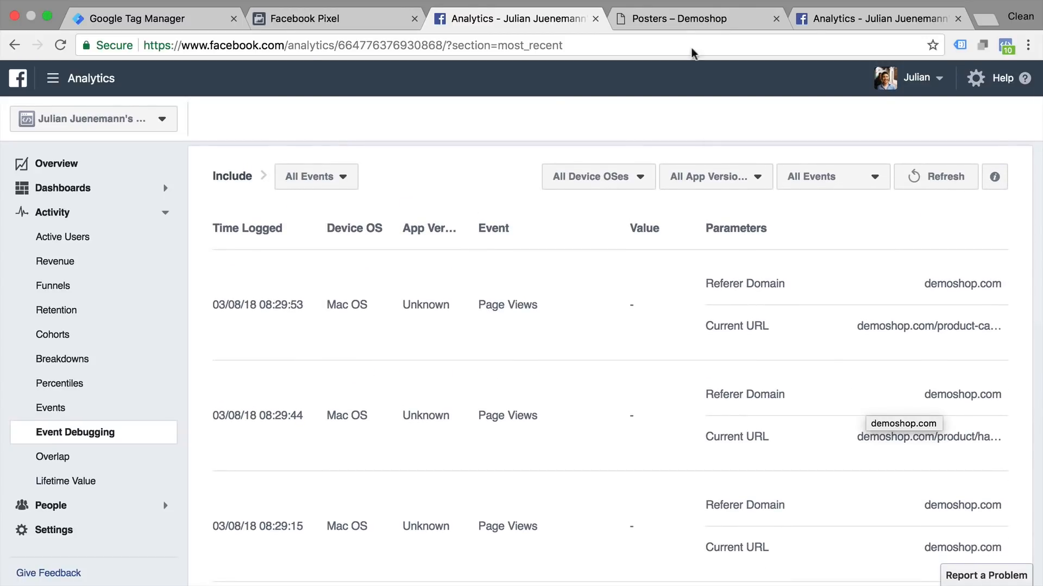
{"action": "mouse_move", "coordinate": [698, 22]}
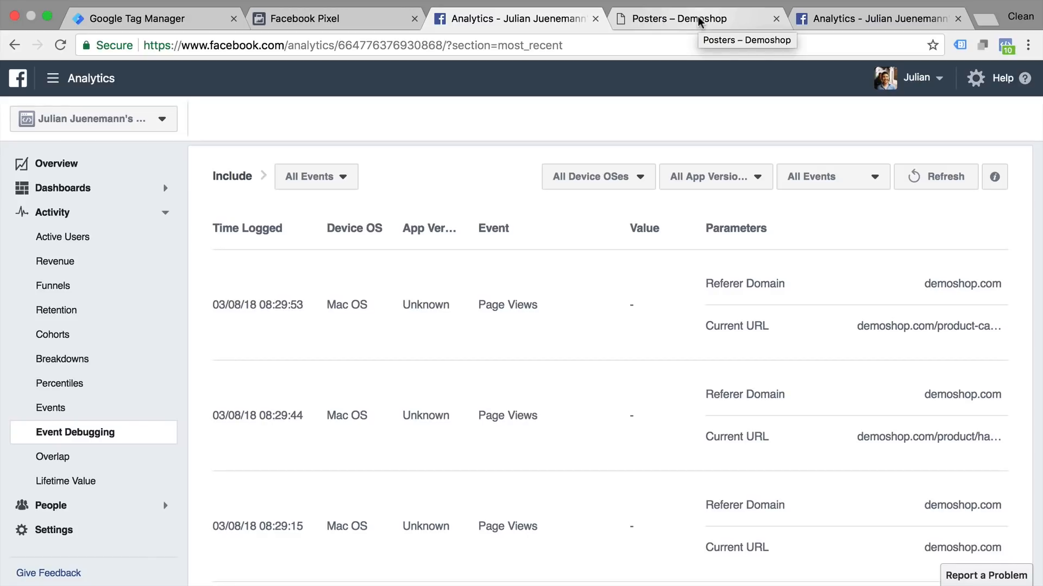
{"action": "left_click", "coordinate": [672, 18]}
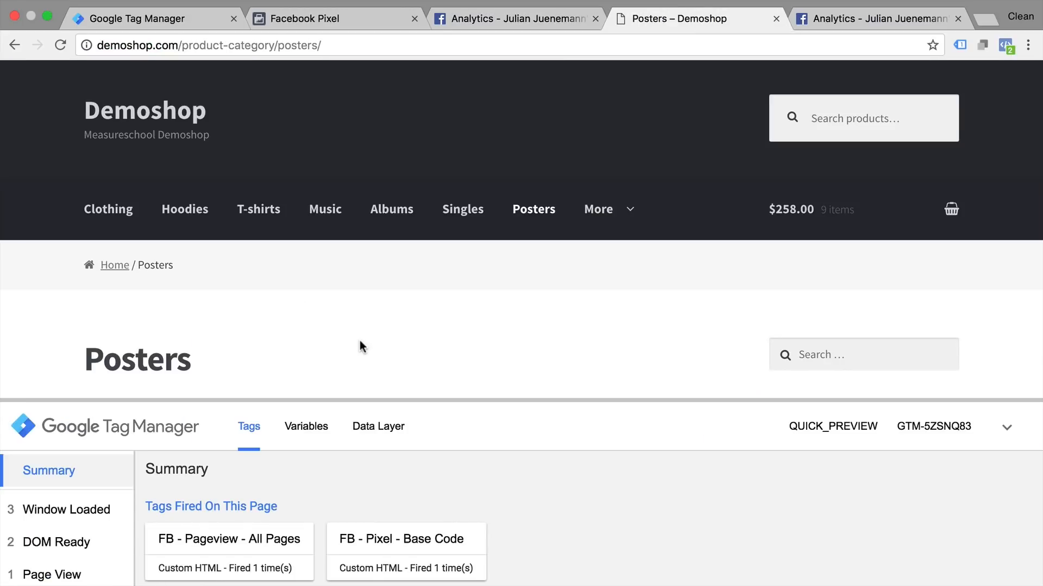
{"action": "mouse_move", "coordinate": [290, 265]}
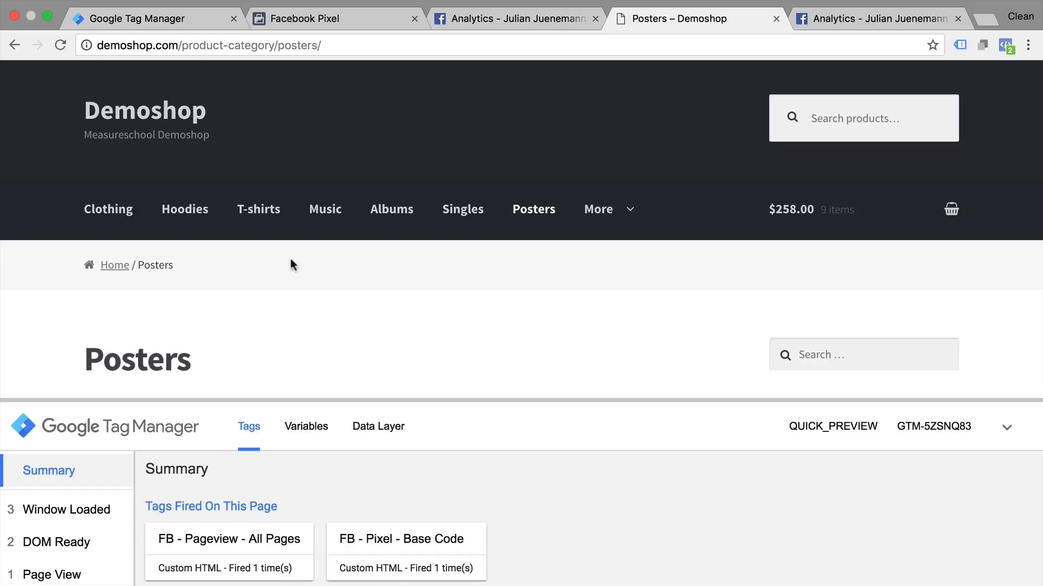
{"action": "left_click", "coordinate": [153, 19]}
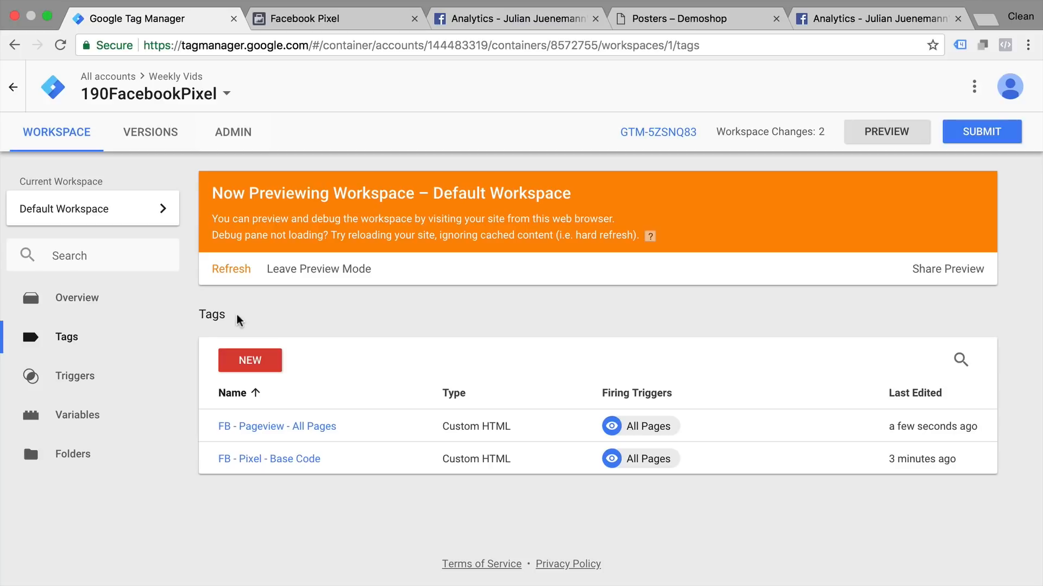
Step: Publish workspace changes as Version 'FB Pixel and Pageview Tracking'
{"action": "left_click", "coordinate": [981, 131]}
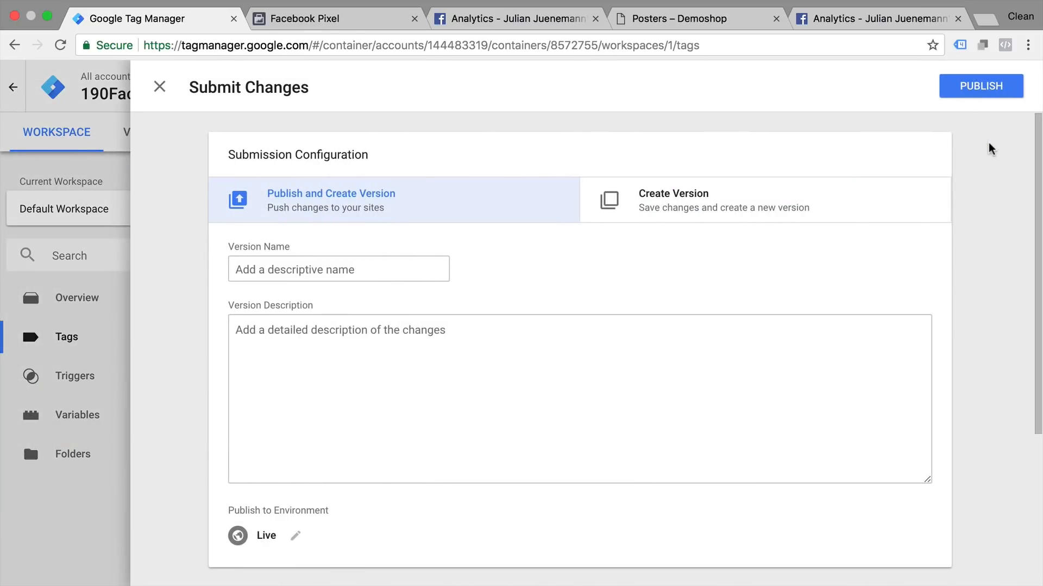
{"action": "mouse_move", "coordinate": [411, 483]}
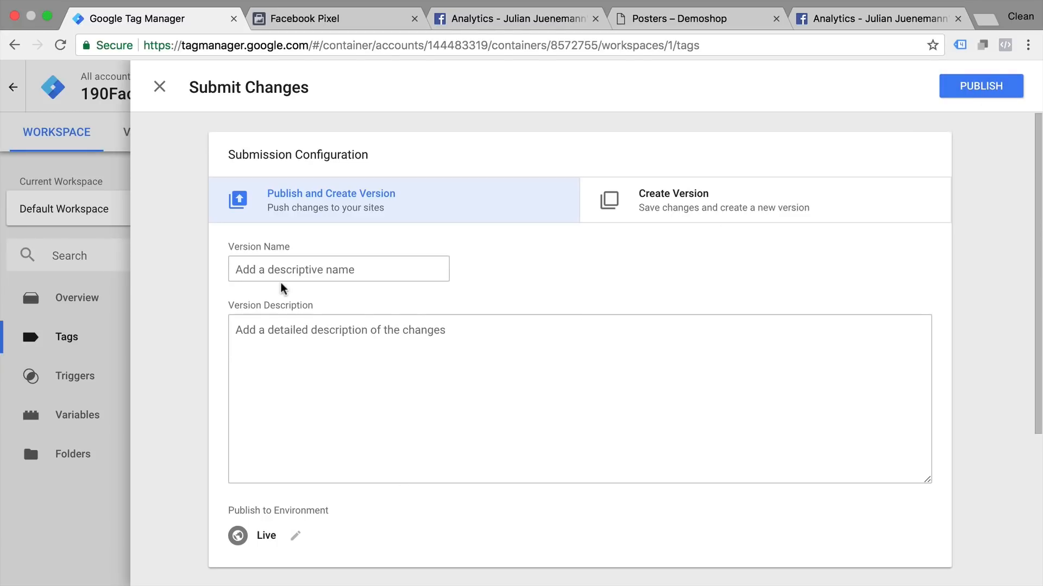
{"action": "left_click", "coordinate": [338, 269]}
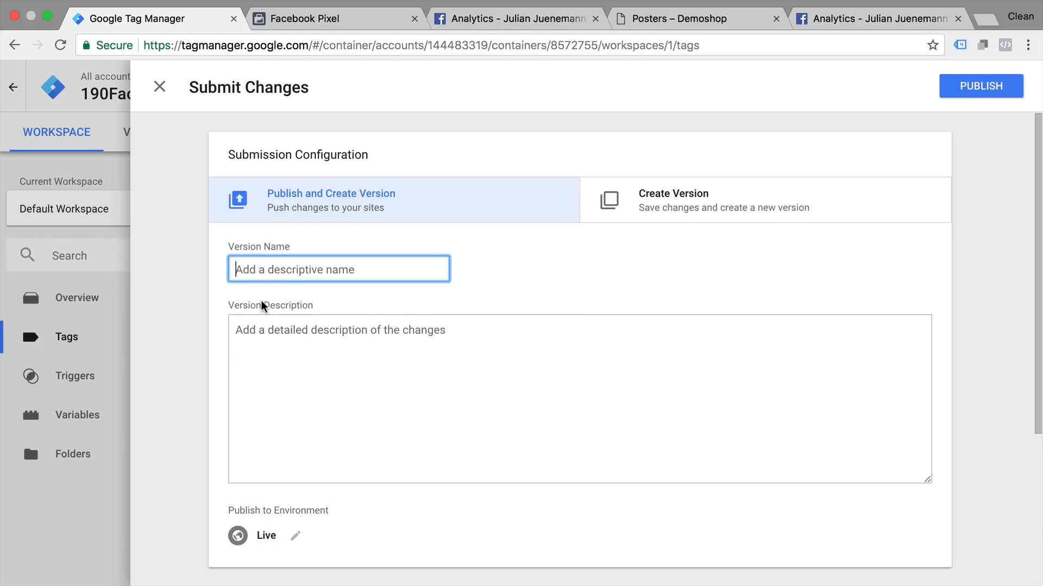
{"action": "type", "text": "FB Pixel and Pagevie"}
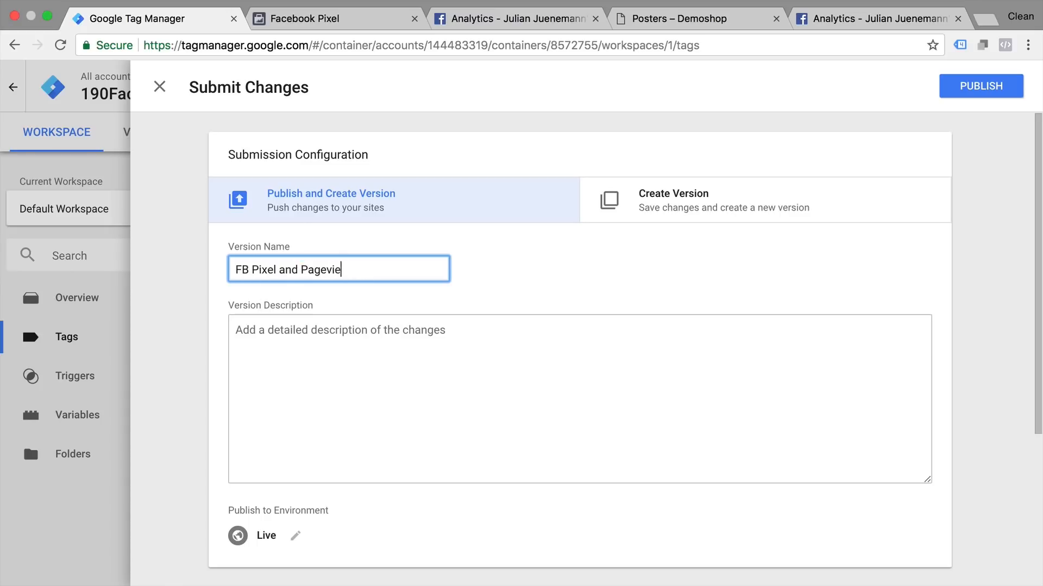
{"action": "left_click", "coordinate": [980, 86]}
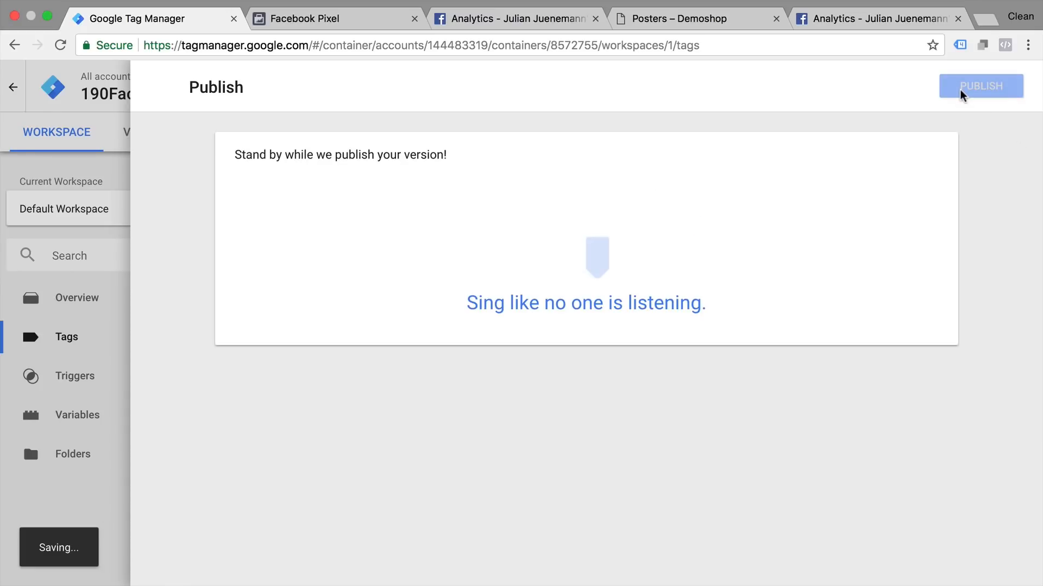
{"action": "left_click", "coordinate": [980, 86]}
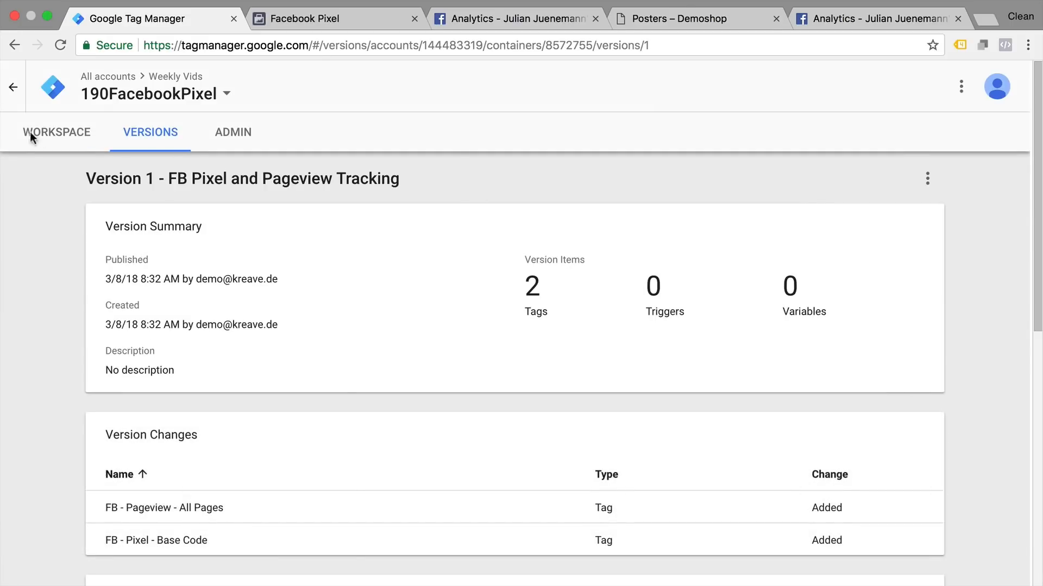
Step: Reload the live Posters page and confirm Pixel Helper shows one pixel firing PageView
{"action": "left_click", "coordinate": [678, 19]}
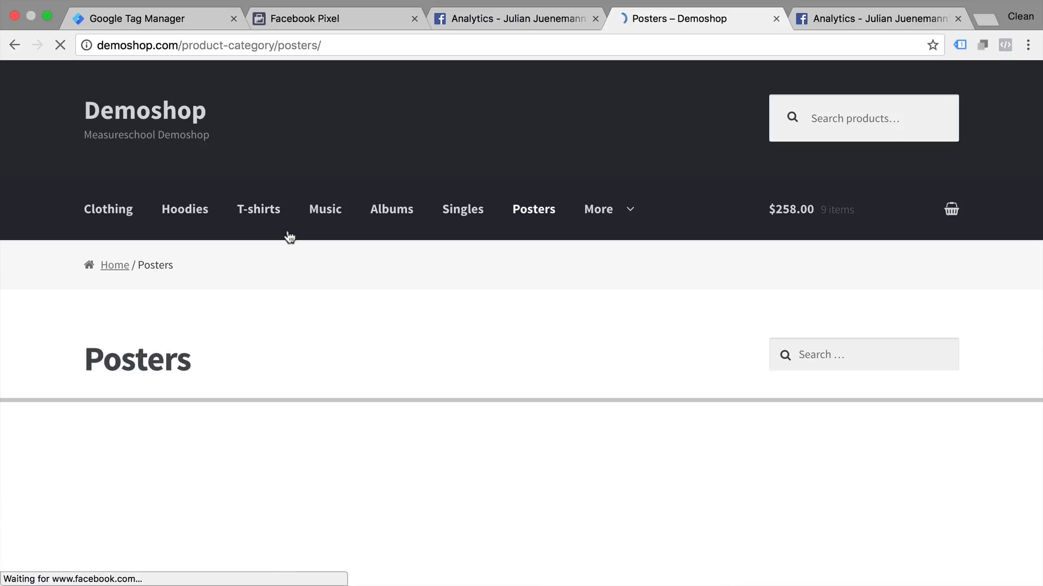
{"action": "left_click", "coordinate": [154, 18]}
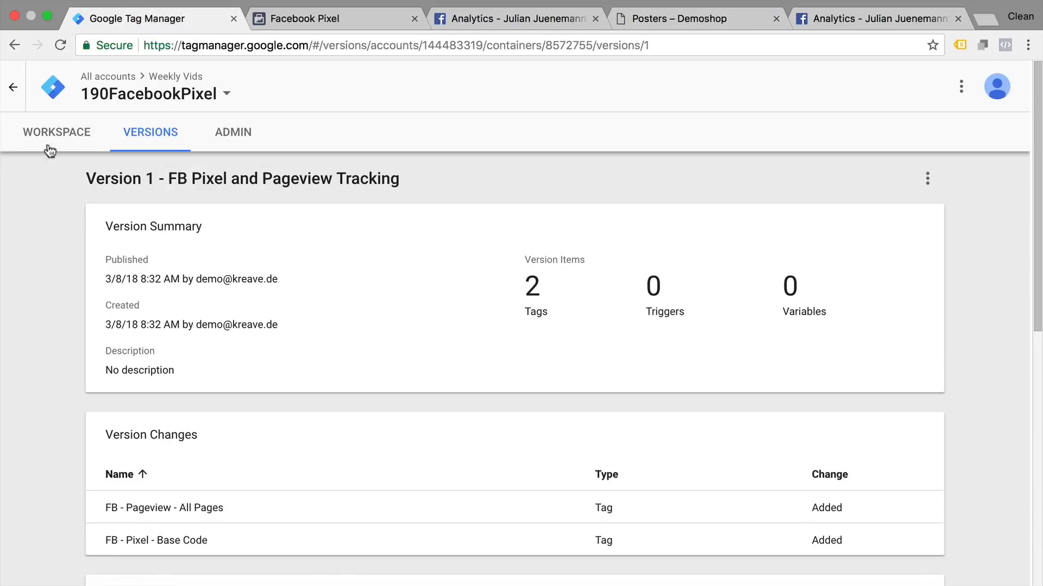
{"action": "left_click", "coordinate": [56, 131]}
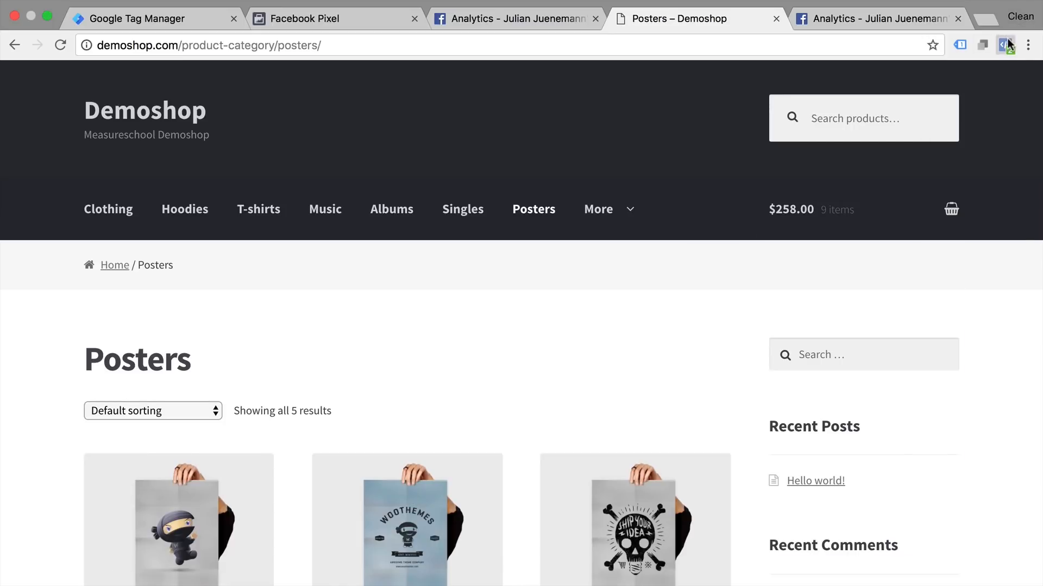
{"action": "left_click", "coordinate": [1007, 44]}
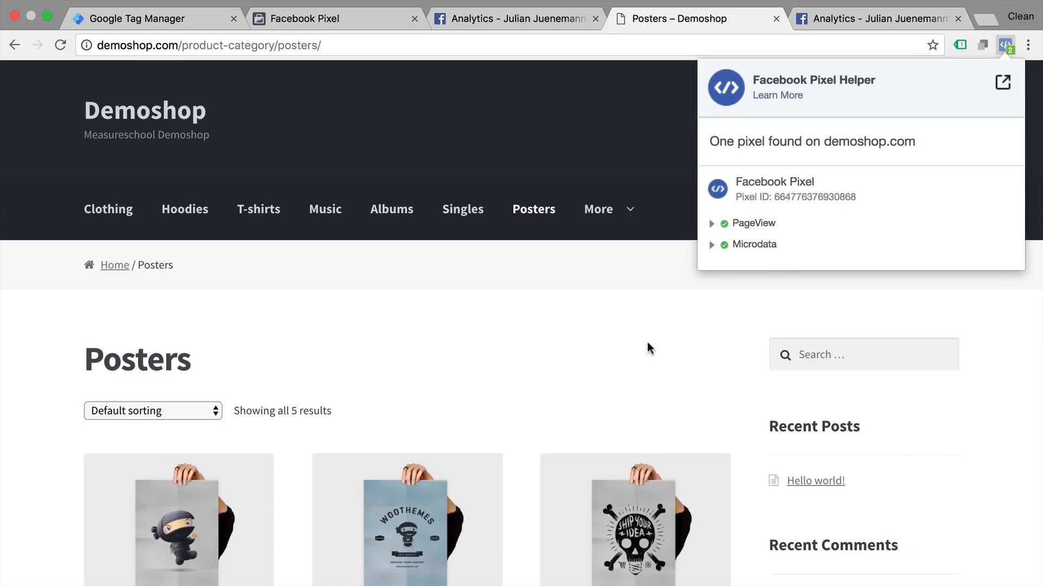